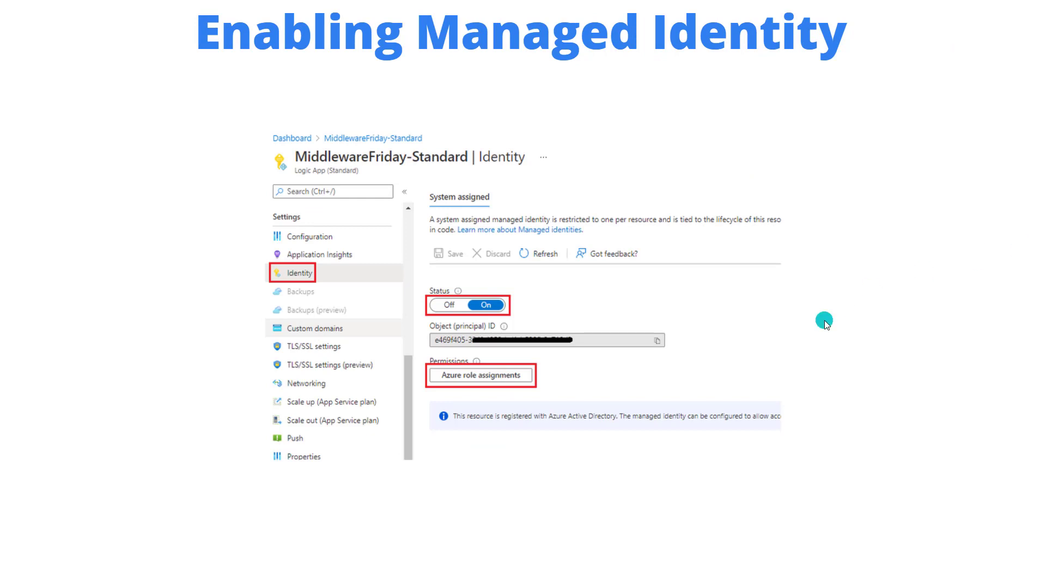
mouse_move(870, 292)
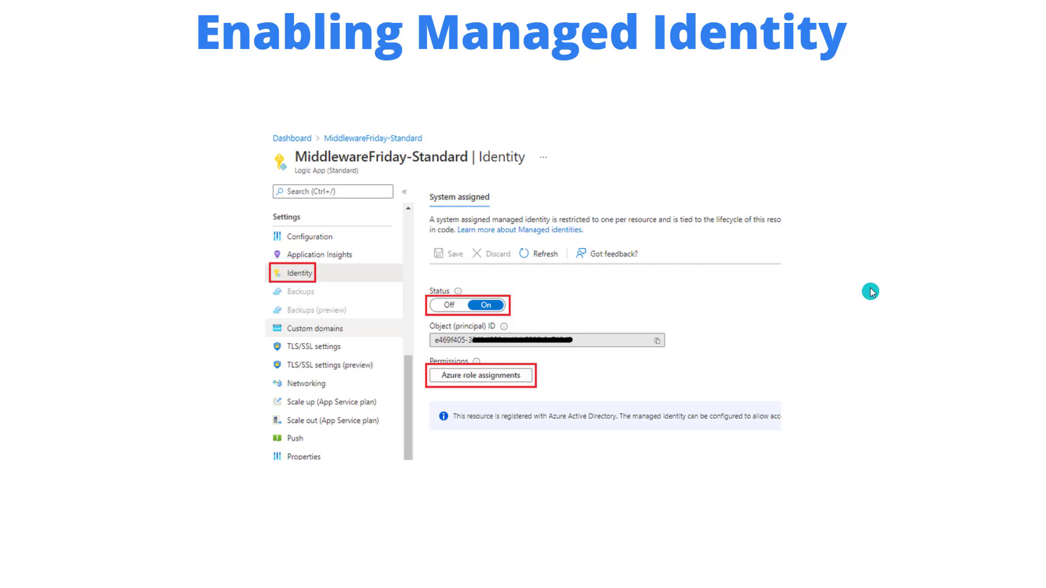
mouse_move(785, 194)
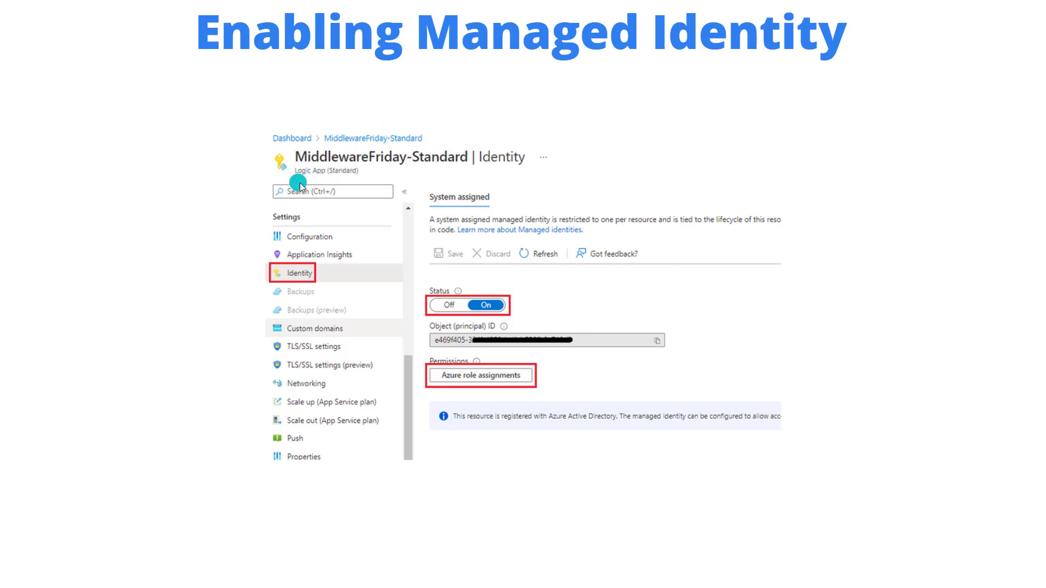
mouse_move(354, 184)
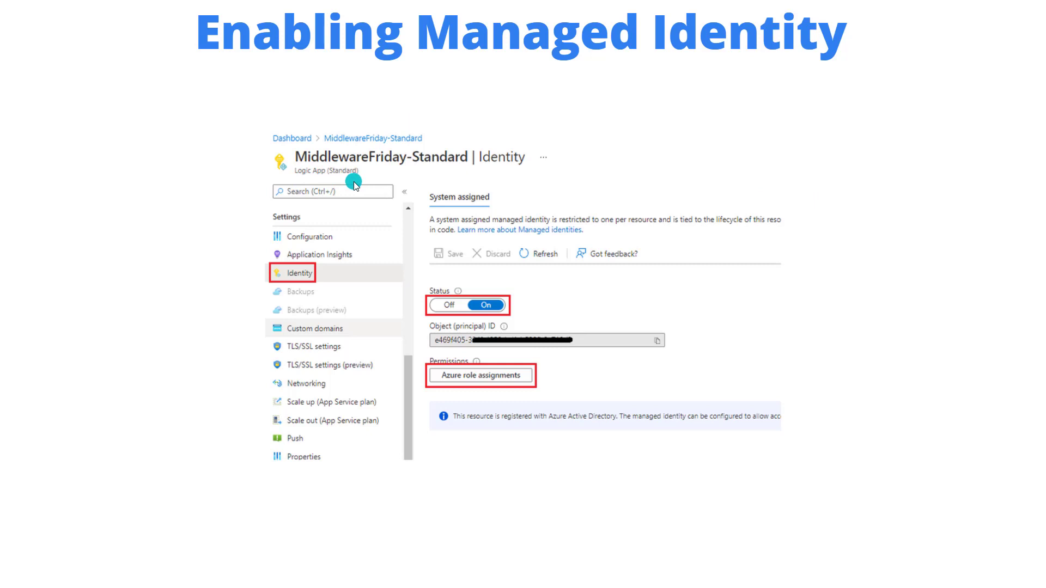
mouse_move(380, 184)
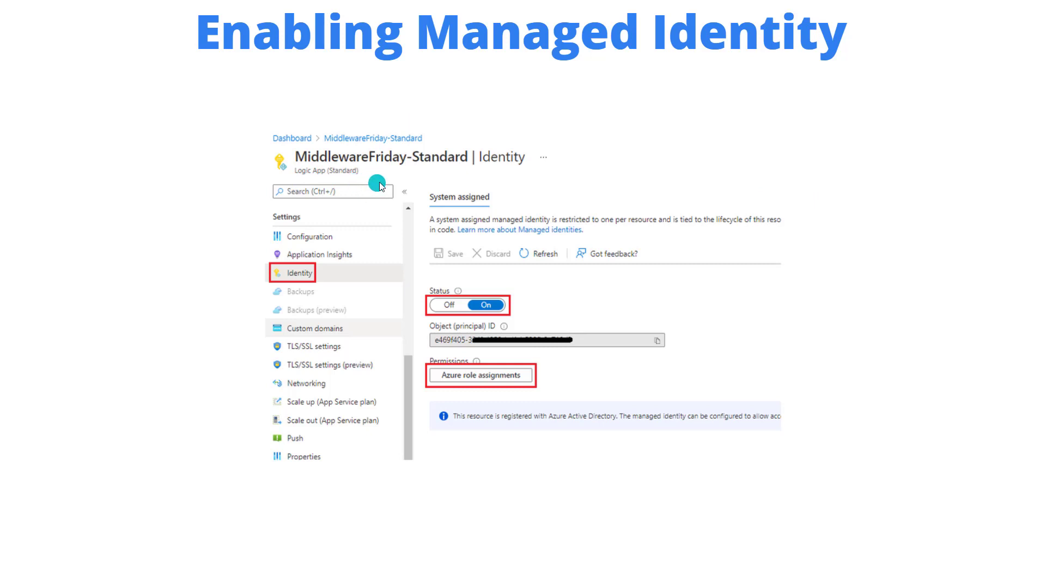
mouse_move(431, 184)
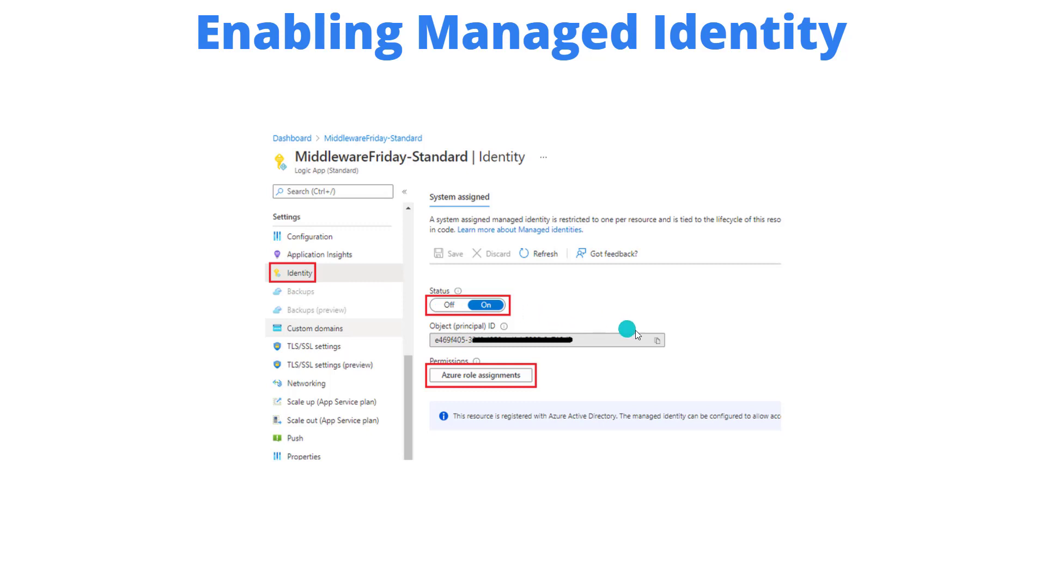
mouse_move(339, 185)
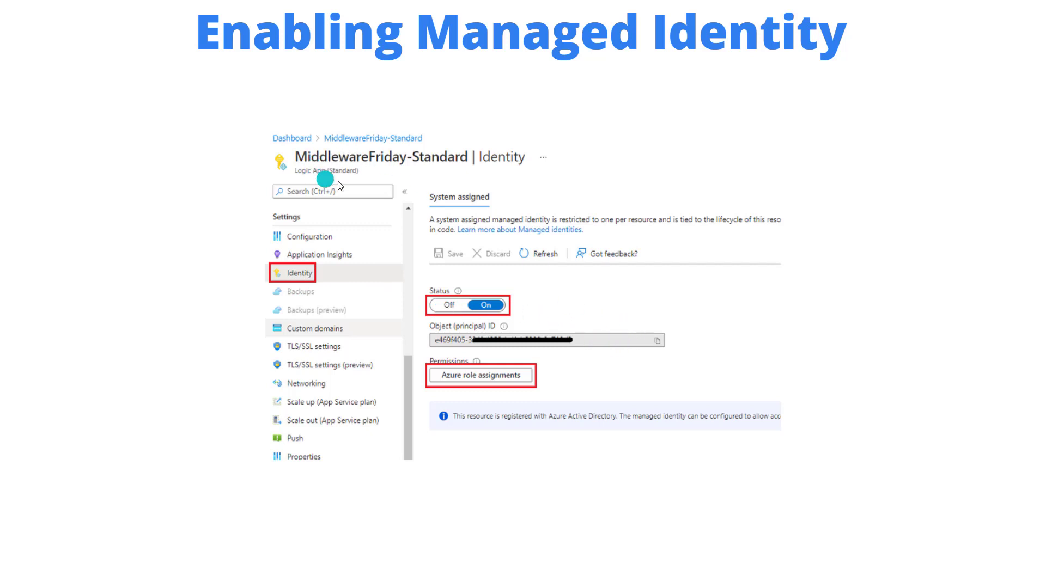
mouse_move(537, 349)
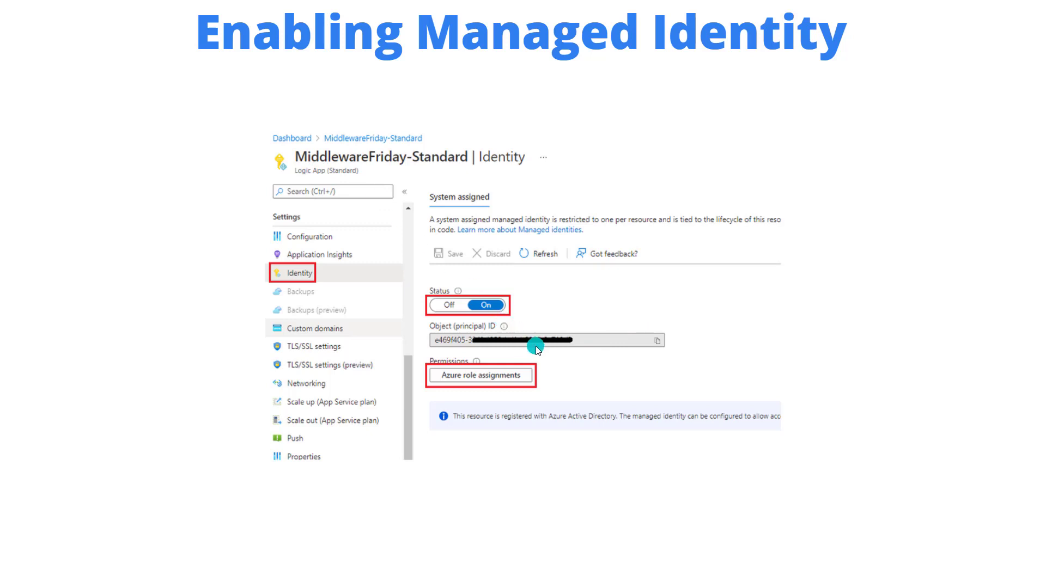
mouse_move(526, 345)
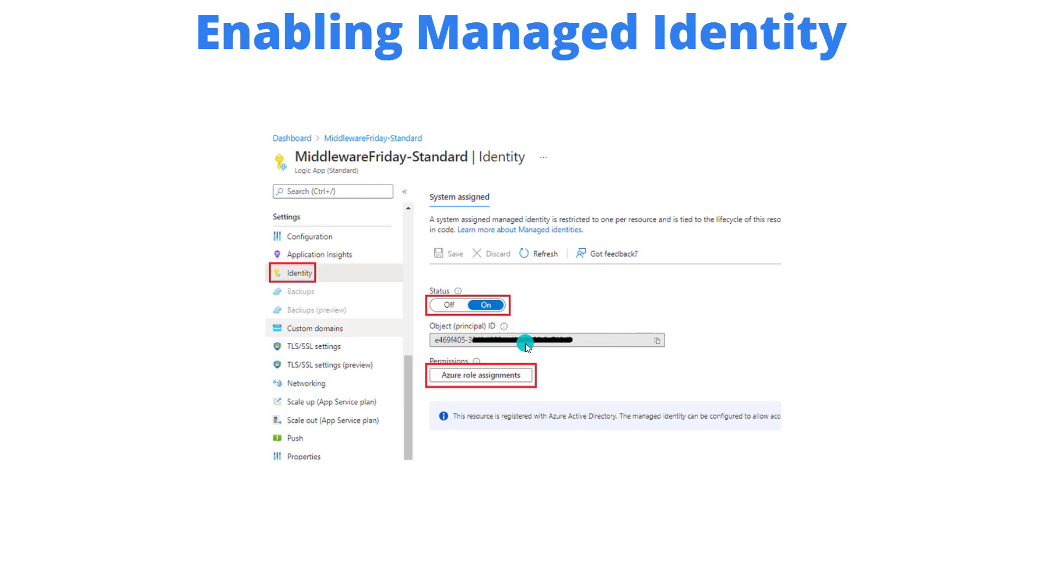
mouse_move(430, 342)
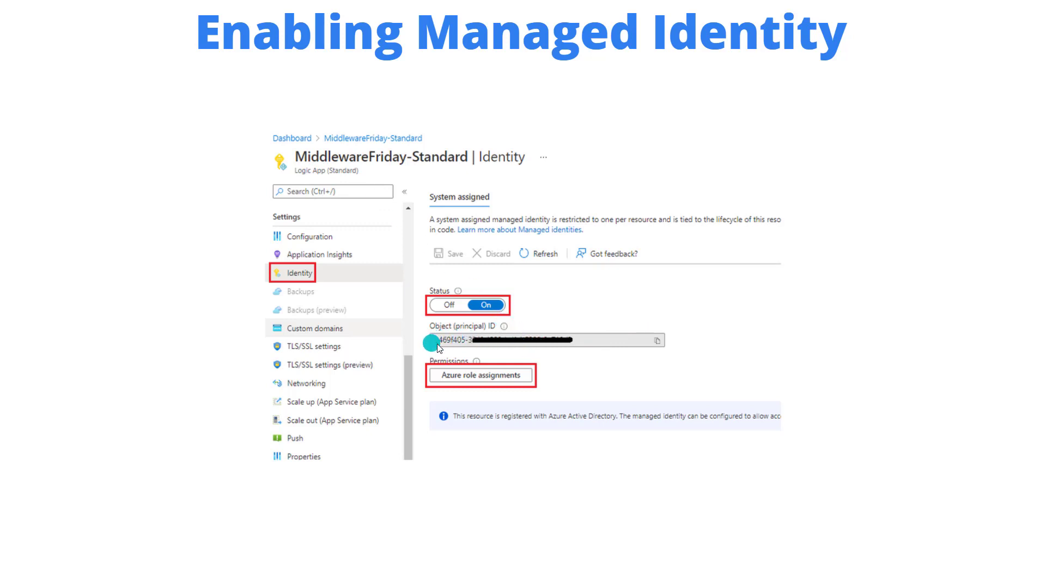
mouse_move(590, 372)
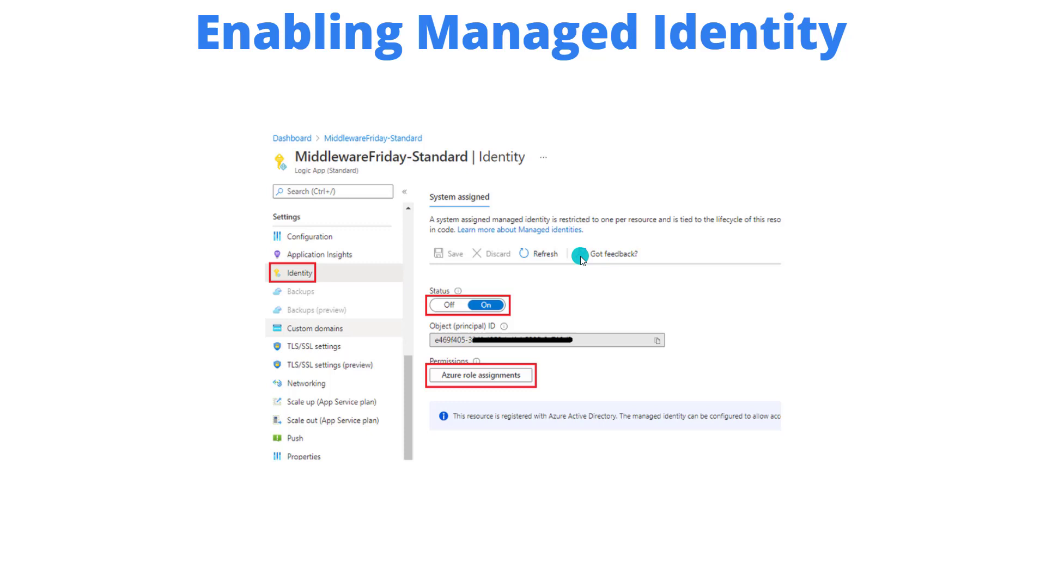
mouse_move(580, 255)
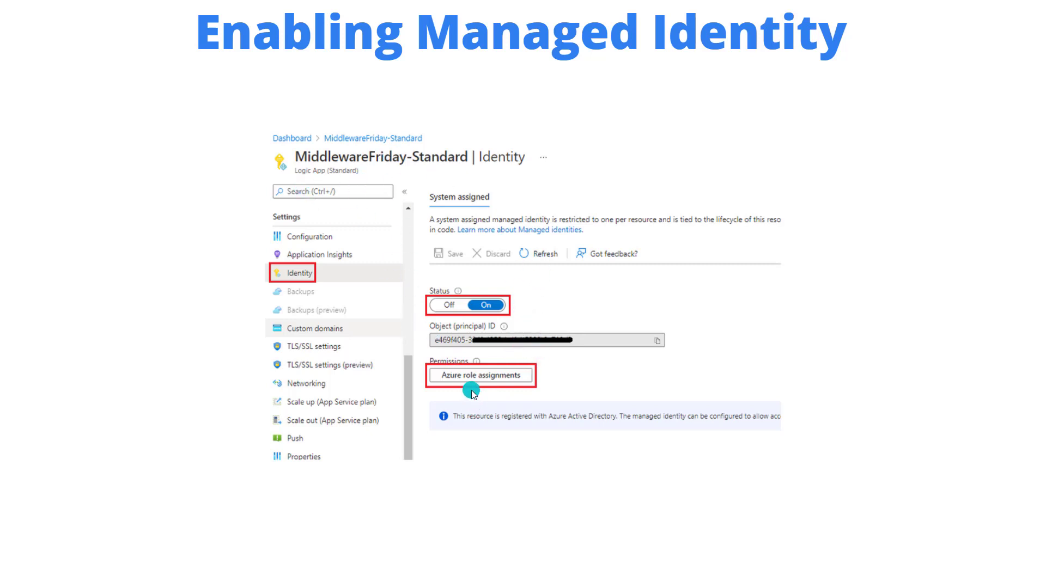
mouse_move(448, 388)
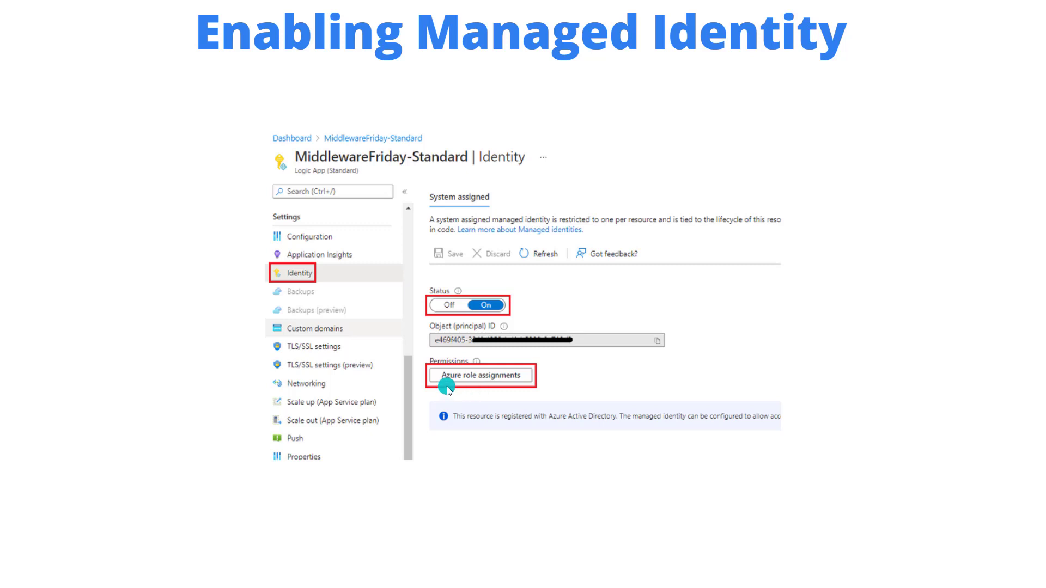
Advance the slides from 'Assigning Role' to 'Creating Connection' for the managed identity blob connection
left_click(480, 374)
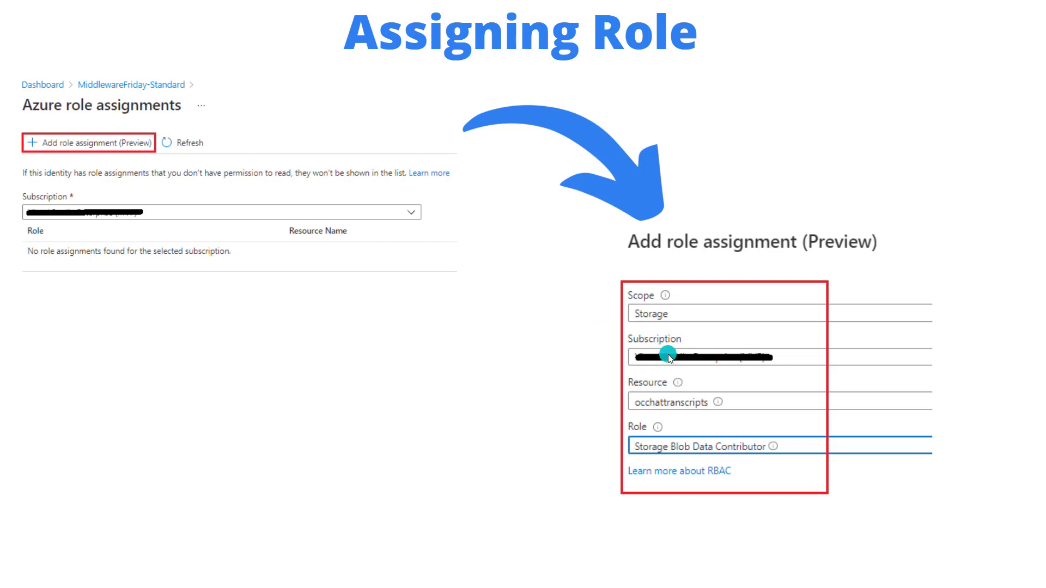
mouse_move(674, 341)
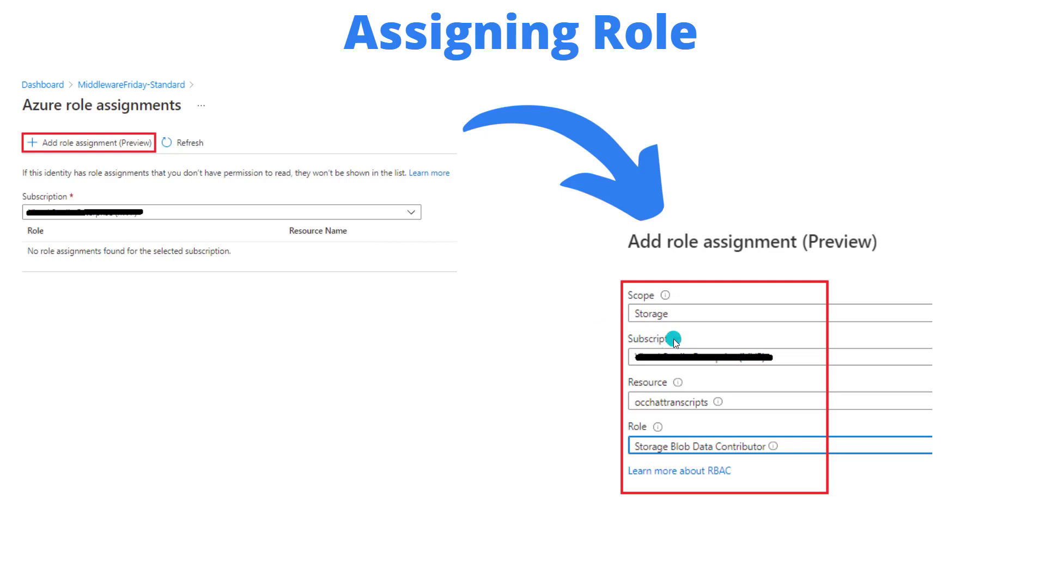
mouse_move(673, 342)
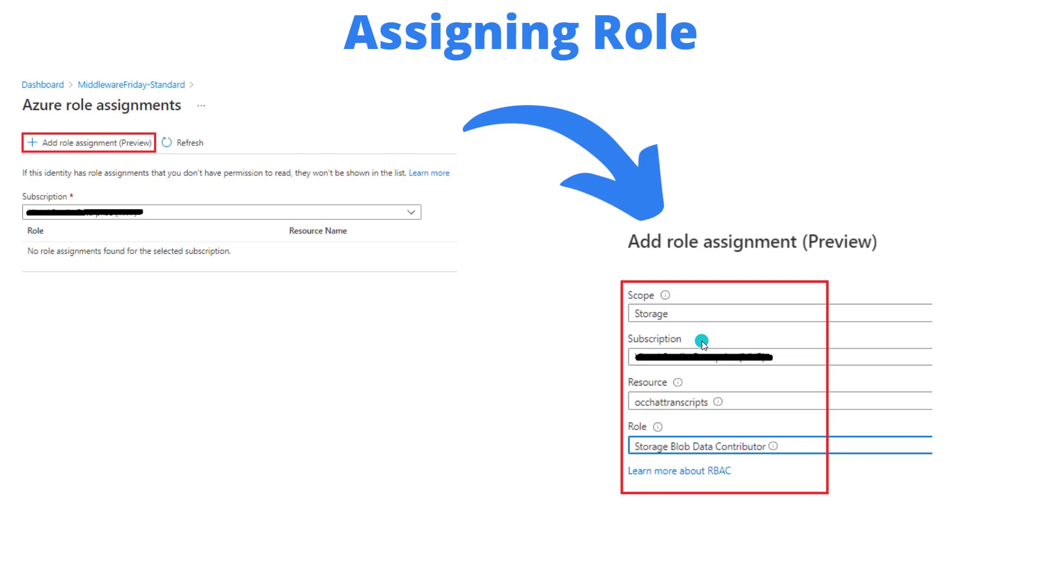
mouse_move(675, 335)
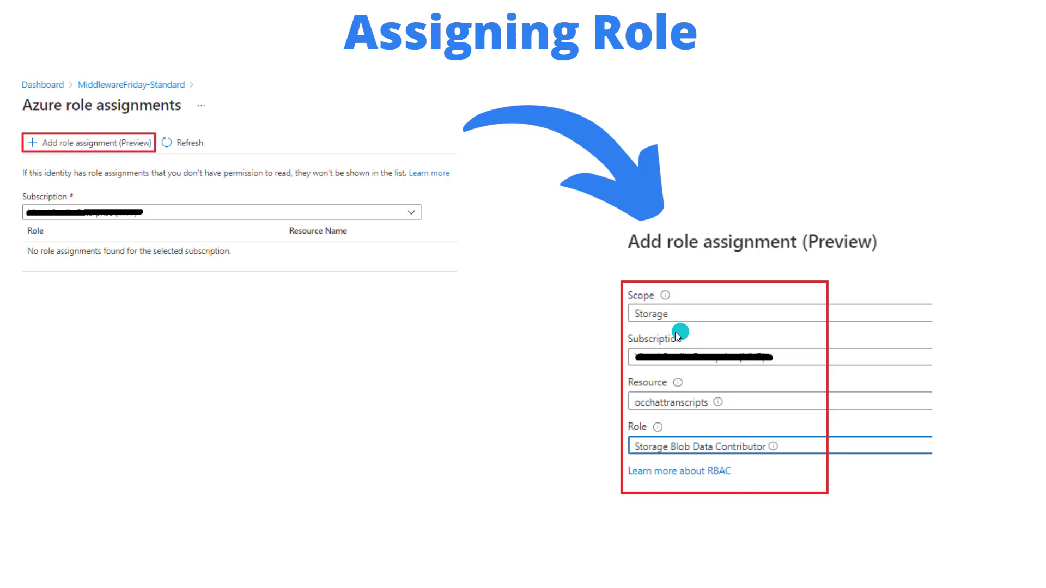
mouse_move(683, 320)
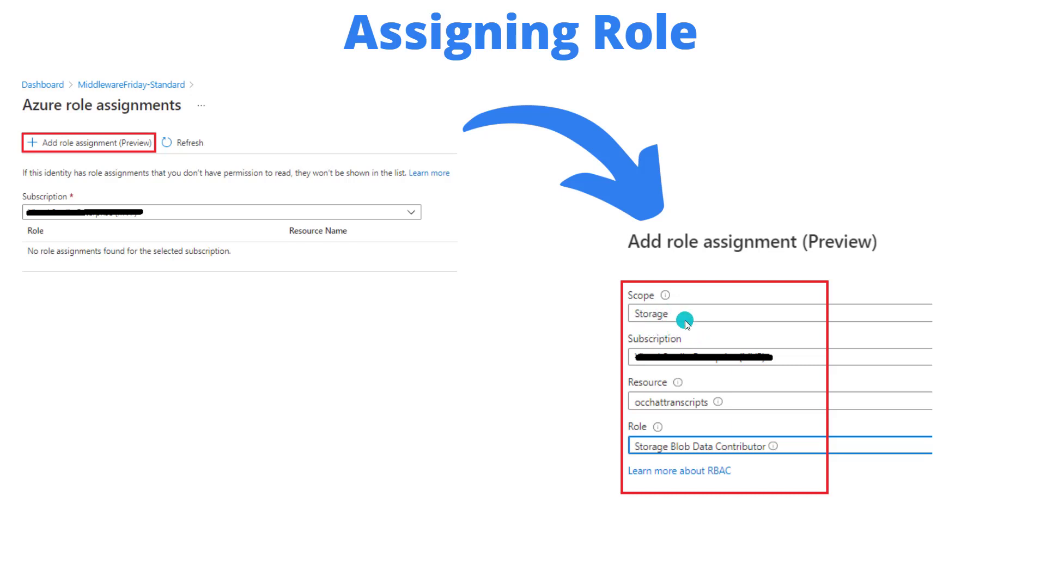
mouse_move(684, 322)
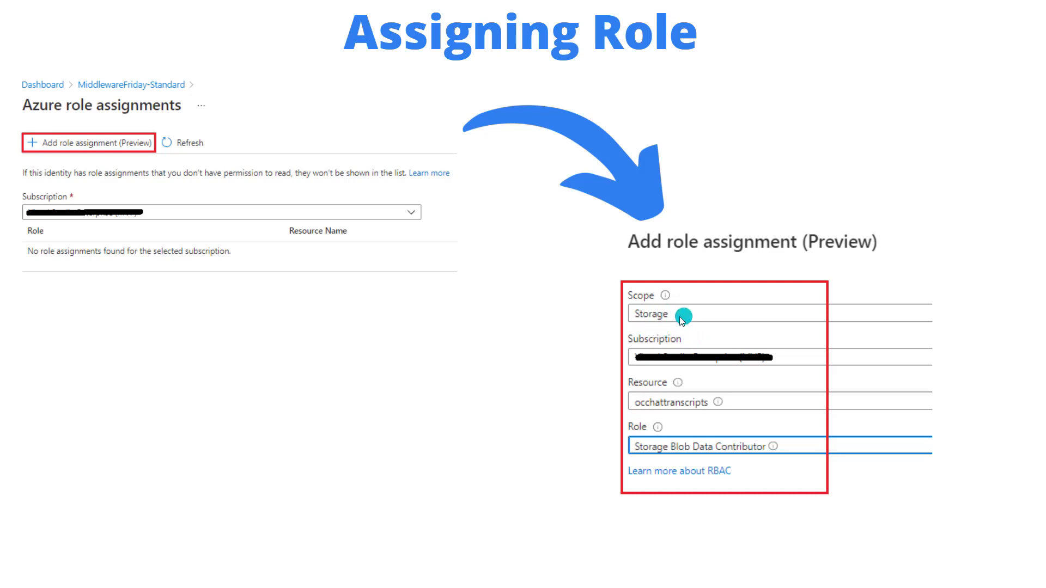
mouse_move(752, 374)
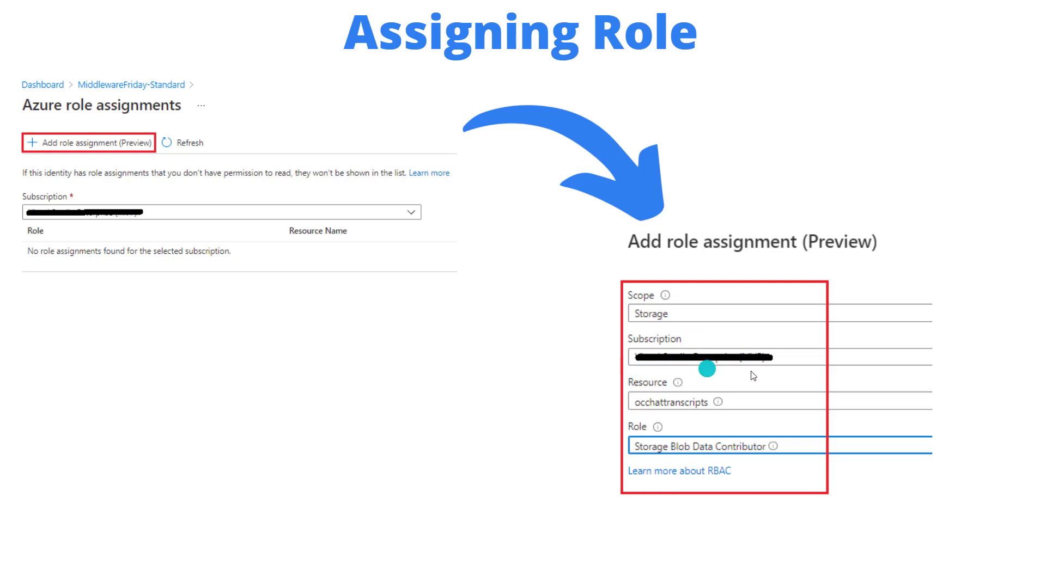
mouse_move(807, 367)
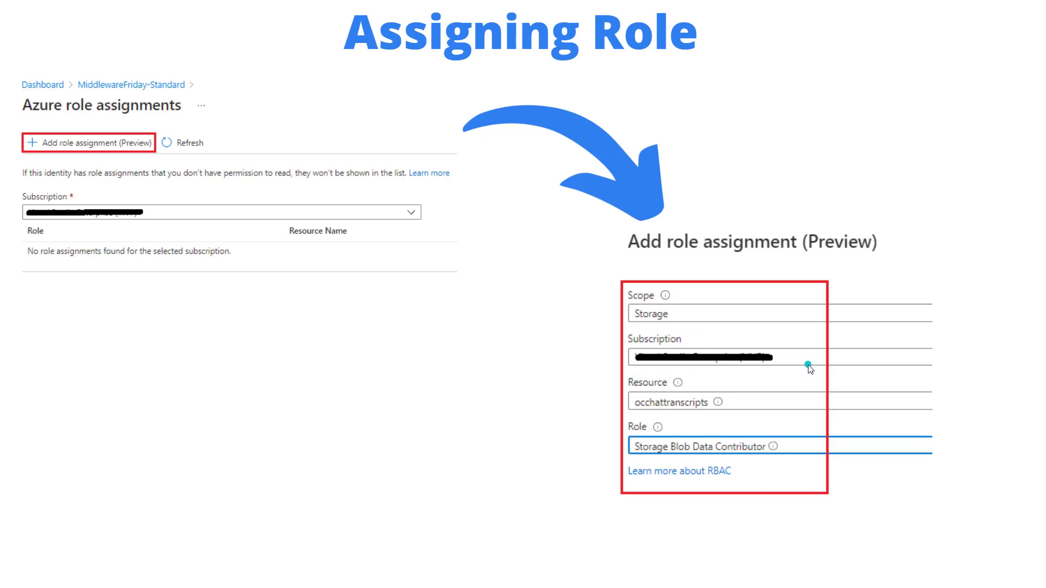
mouse_move(647, 415)
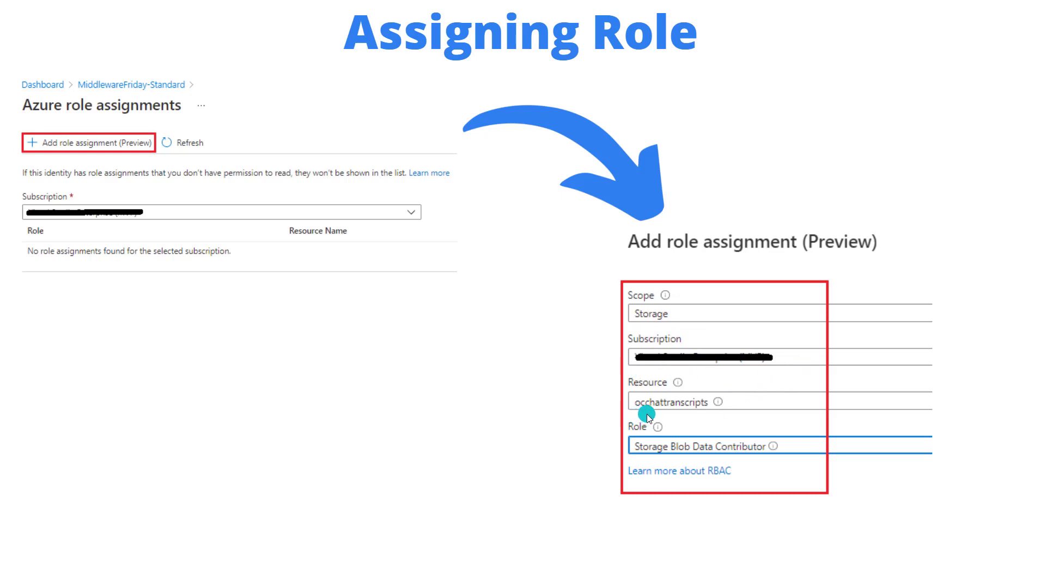
mouse_move(639, 417)
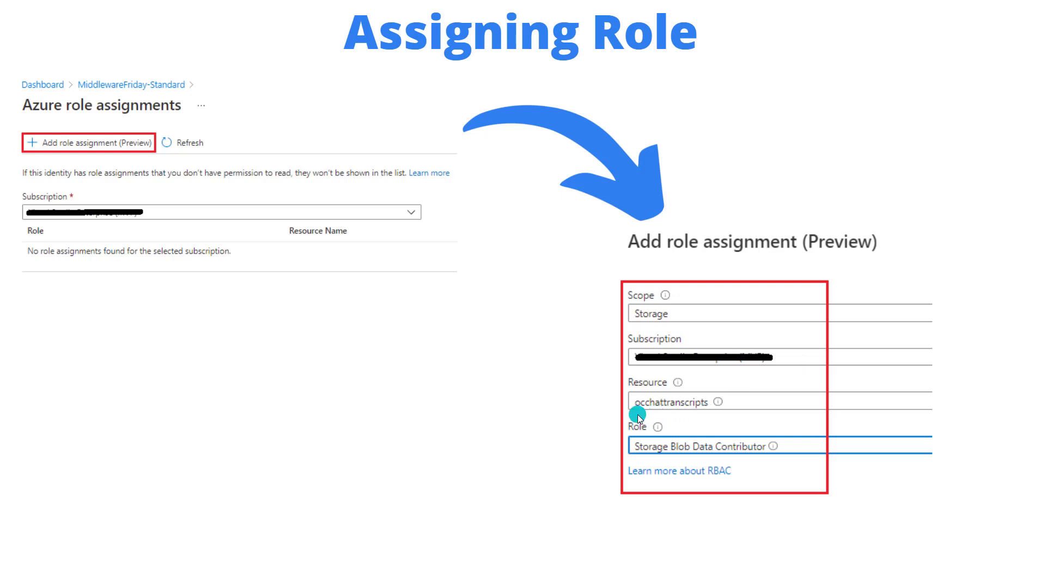
mouse_move(712, 416)
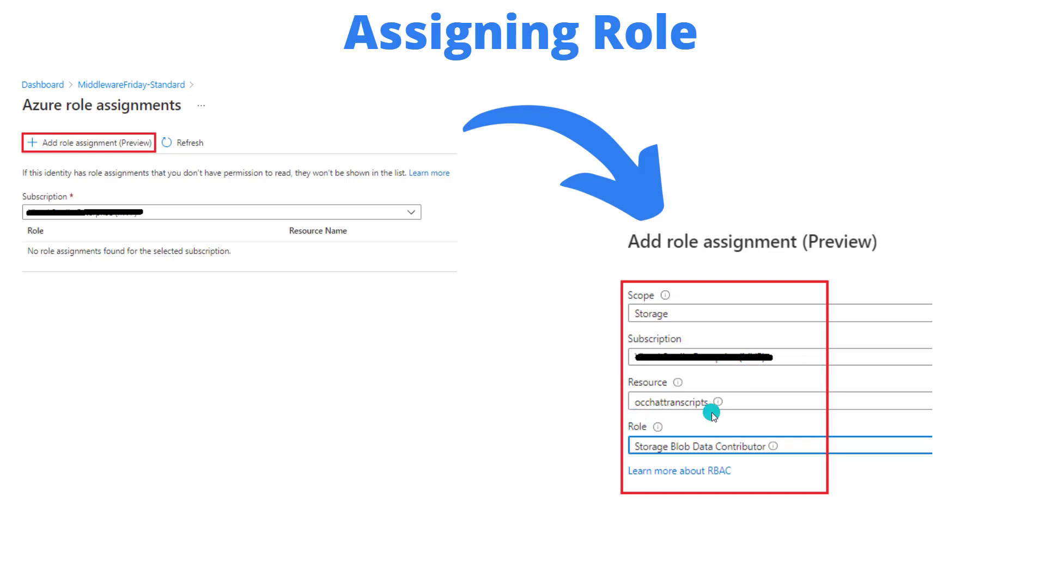
mouse_move(624, 417)
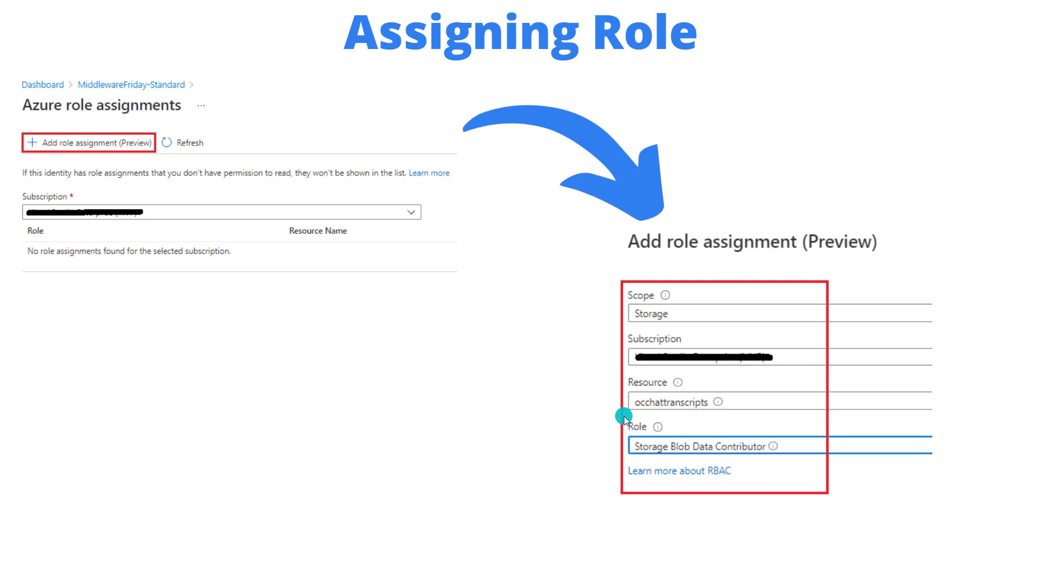
mouse_move(675, 418)
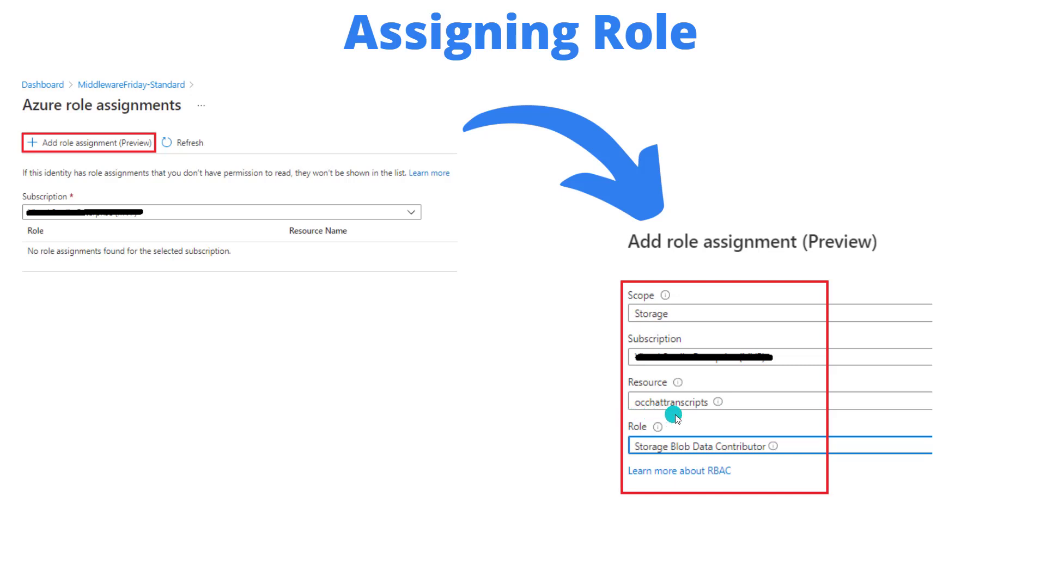
mouse_move(705, 420)
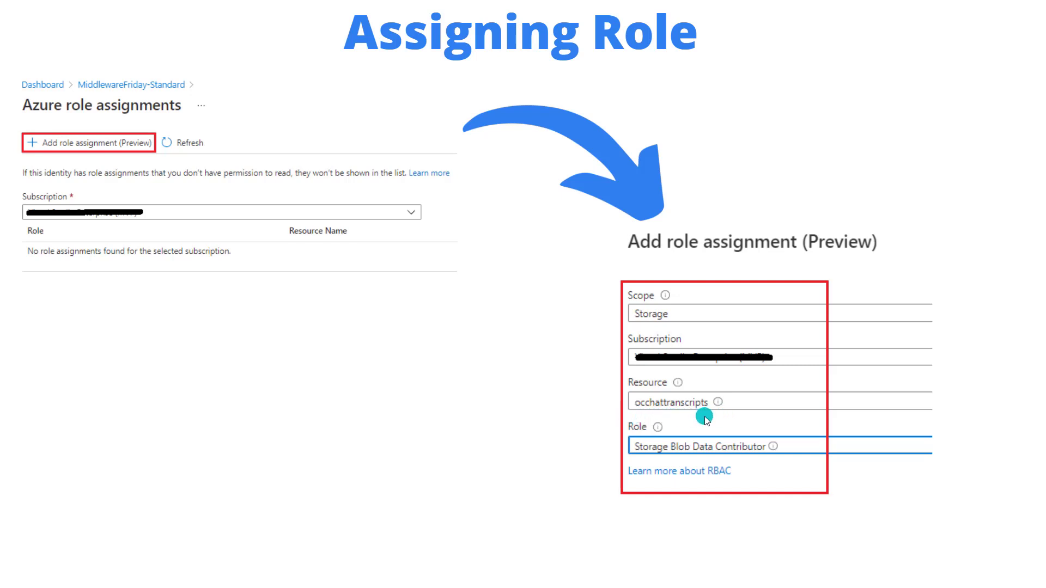
mouse_move(732, 413)
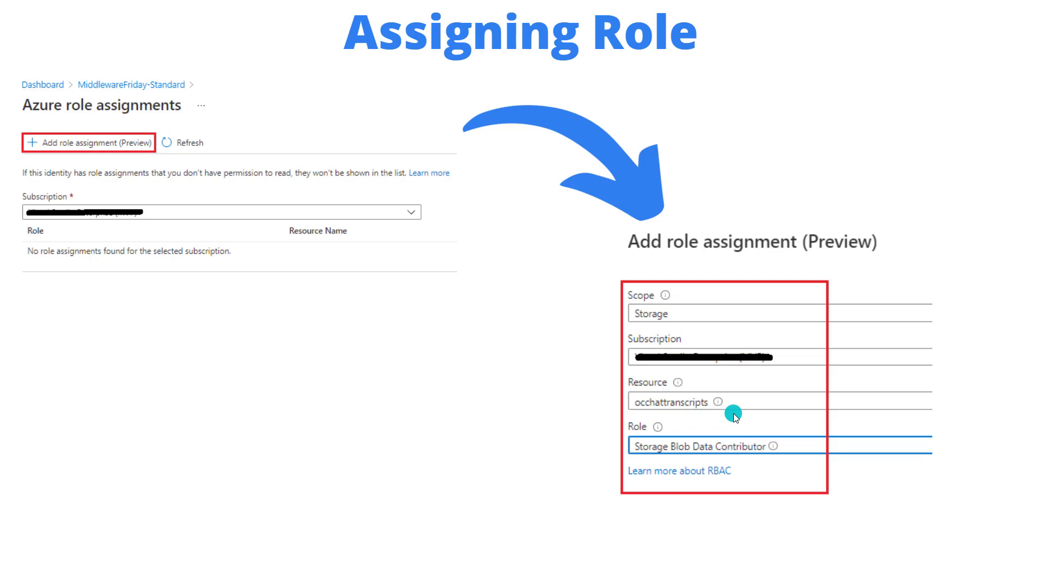
mouse_move(734, 415)
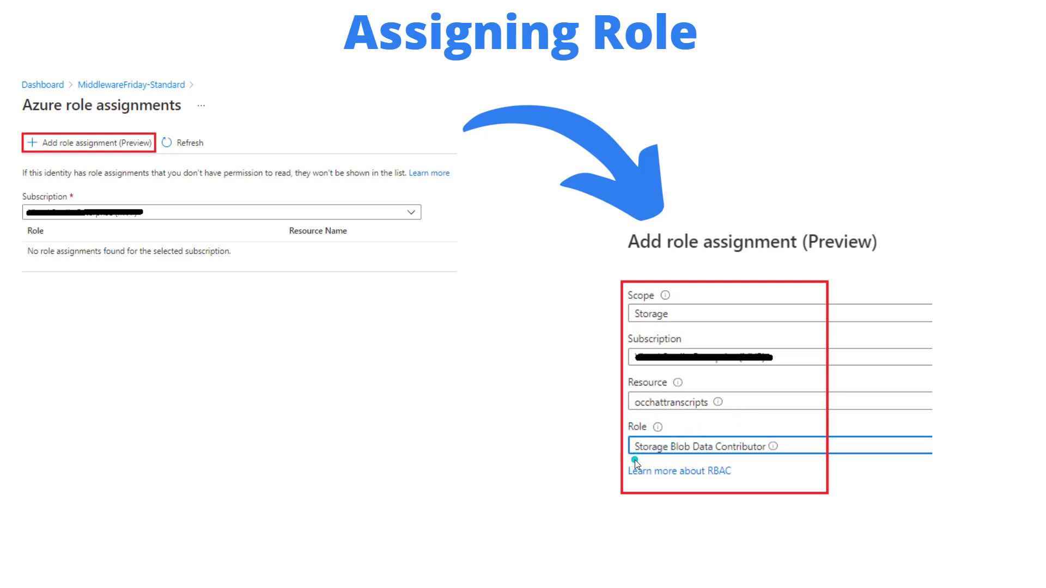
mouse_move(645, 458)
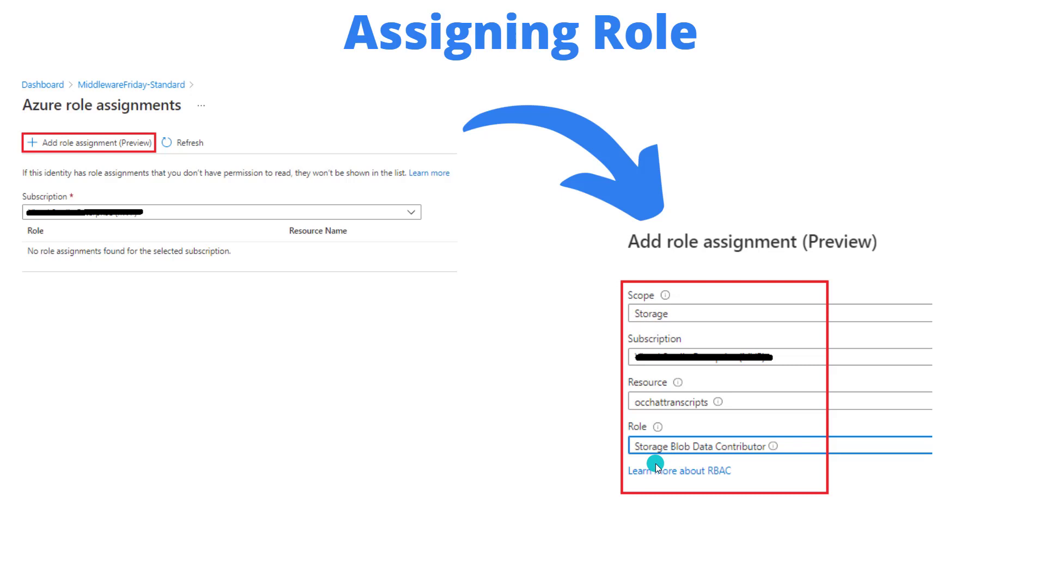
mouse_move(697, 464)
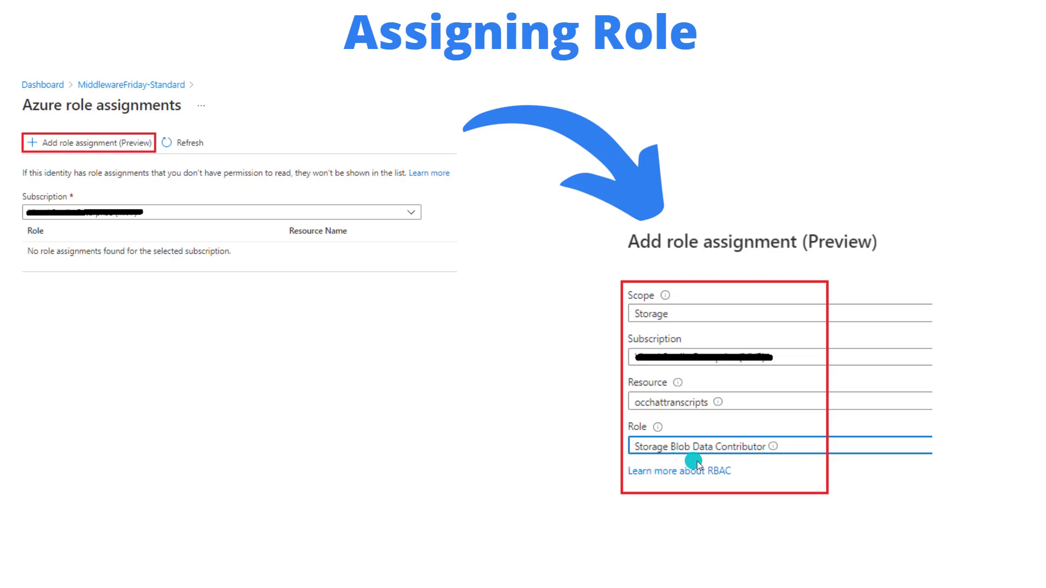
mouse_move(767, 467)
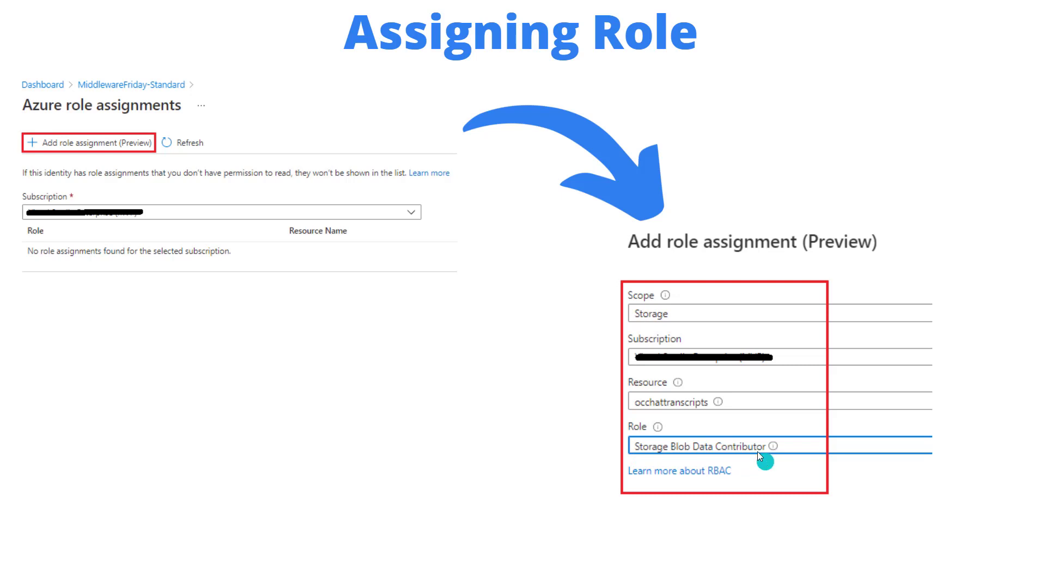
mouse_move(647, 415)
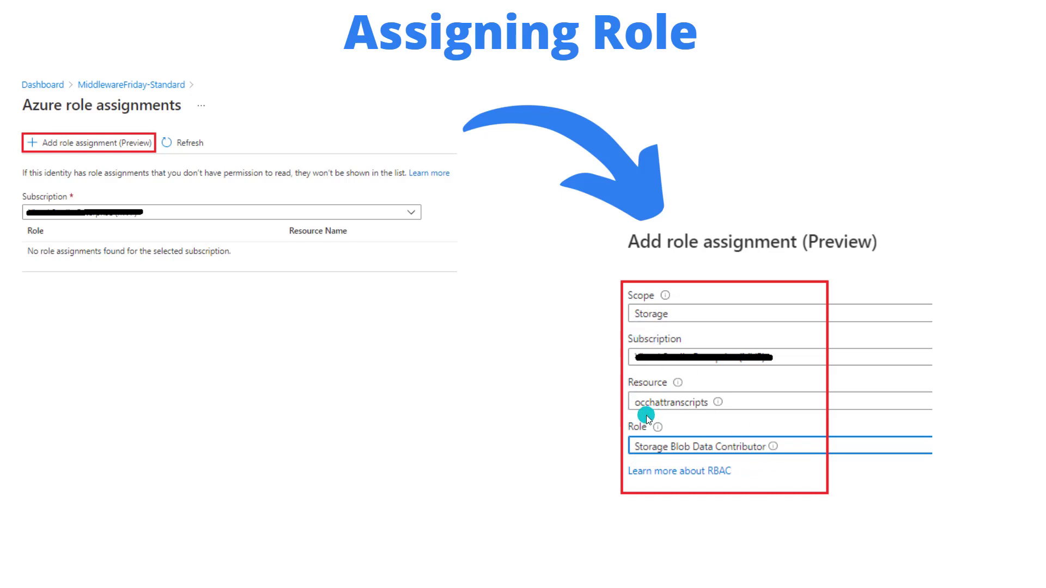
mouse_move(645, 419)
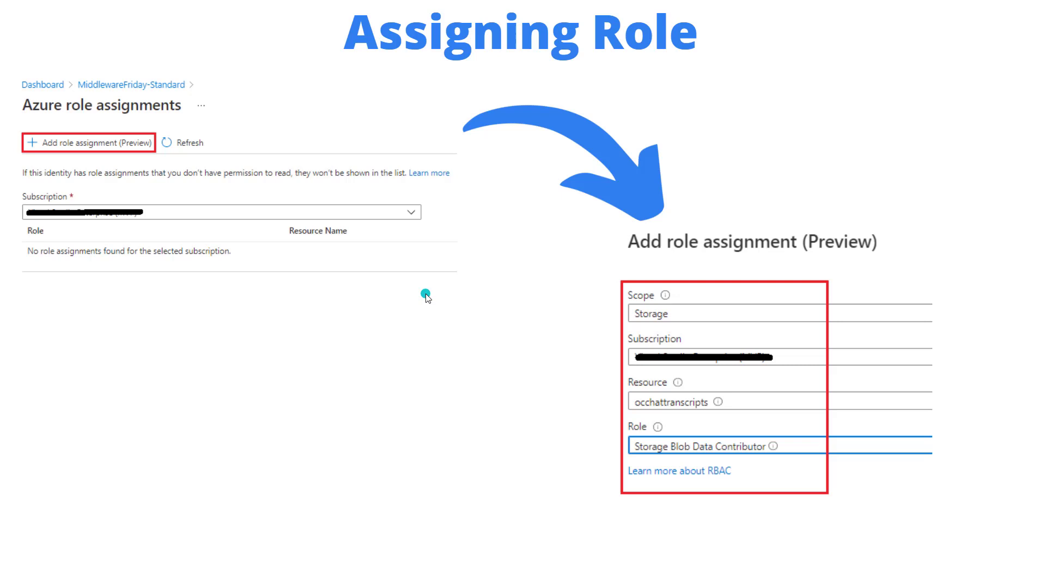
mouse_move(508, 336)
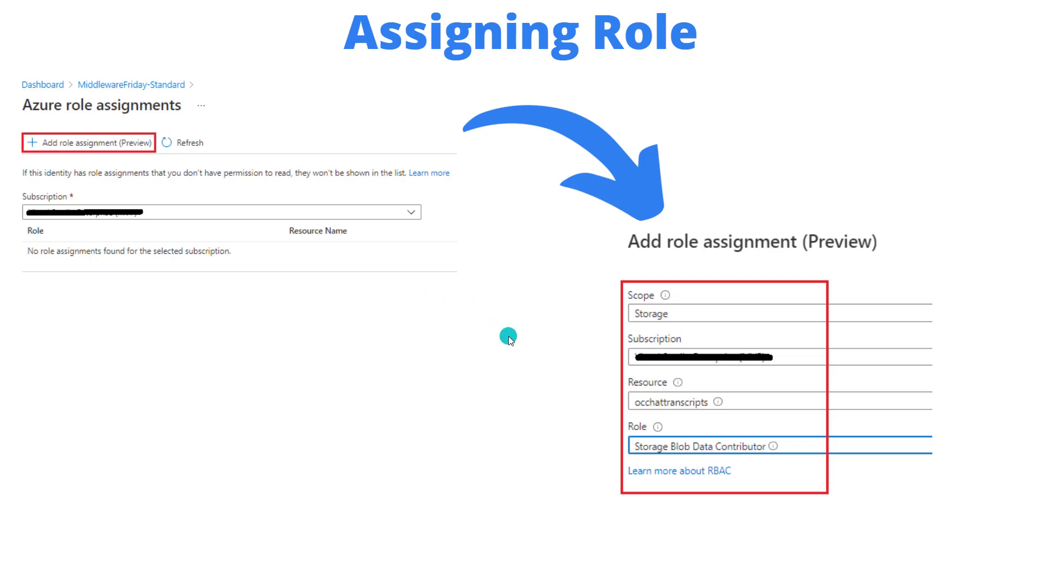
mouse_move(677, 435)
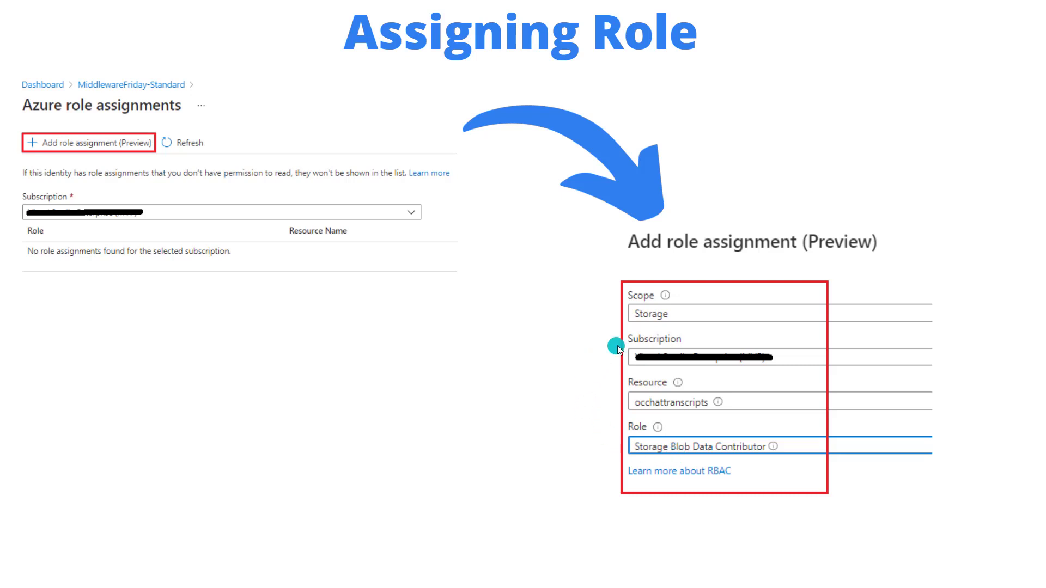
mouse_move(720, 418)
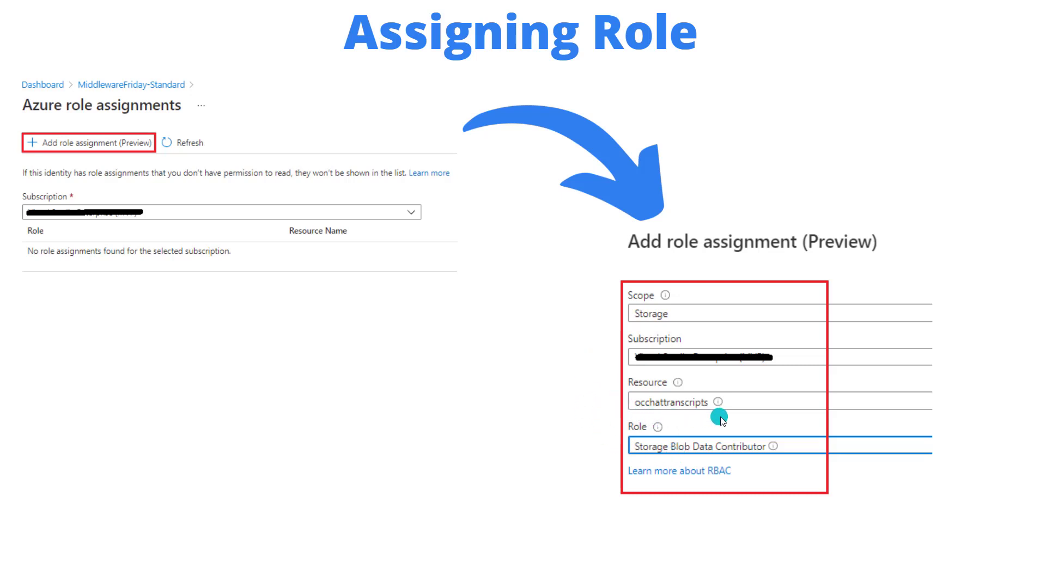
mouse_move(720, 419)
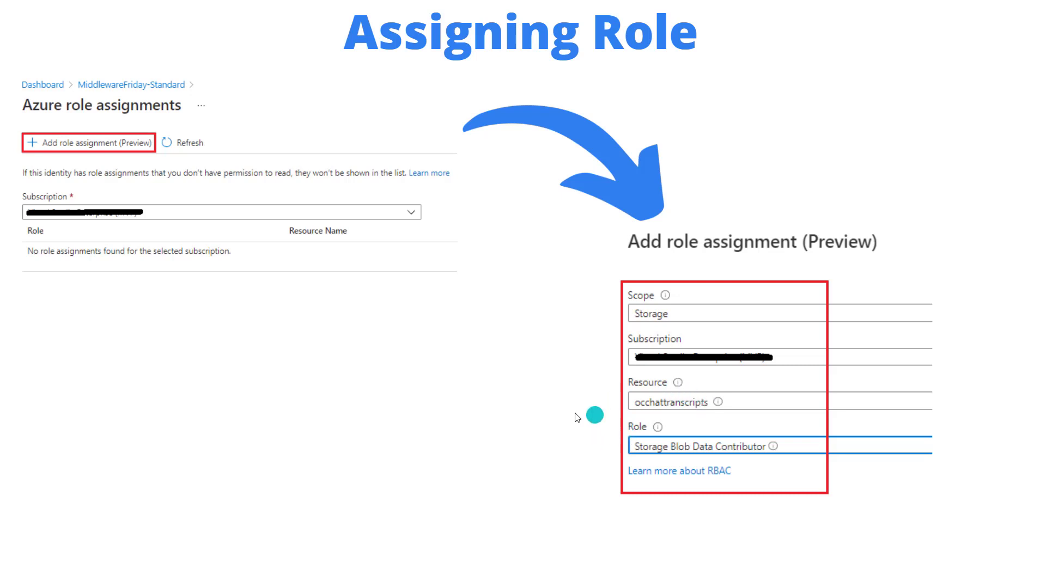
mouse_move(612, 268)
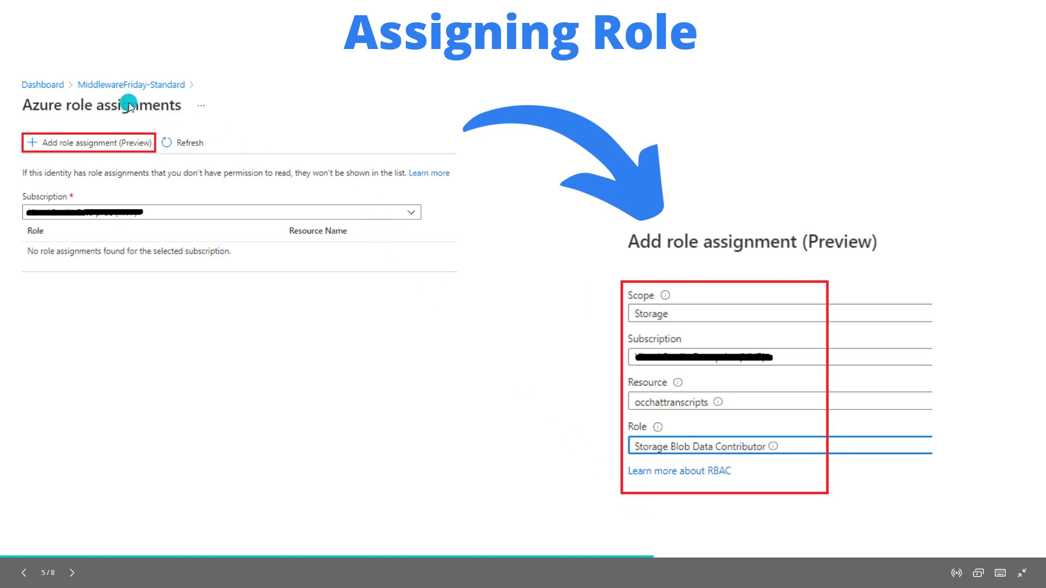
left_click(71, 572)
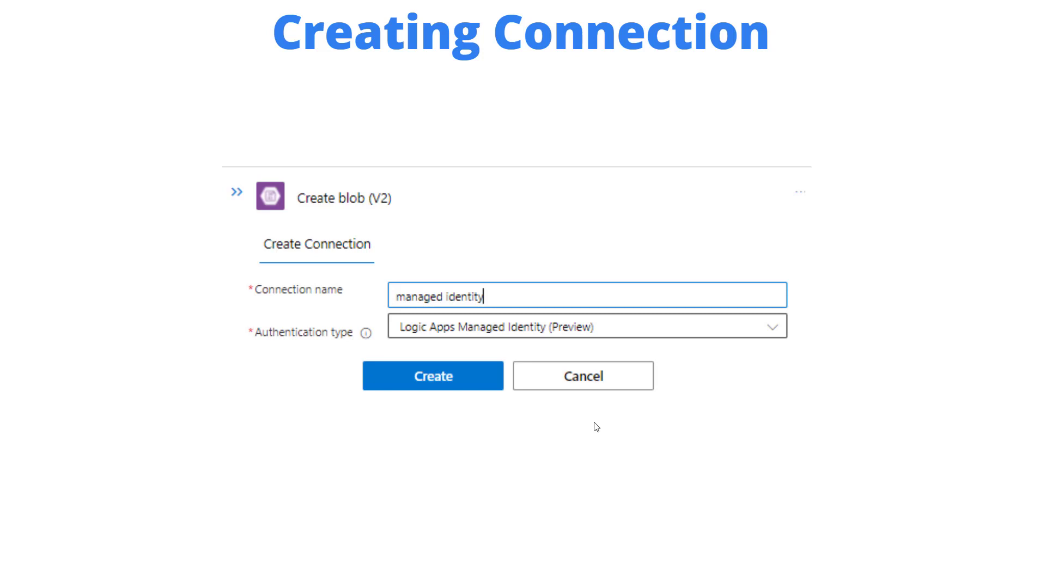
Try to advance past the 'Creating Connection' slide toward the 'Demo' slide
left_click(432, 375)
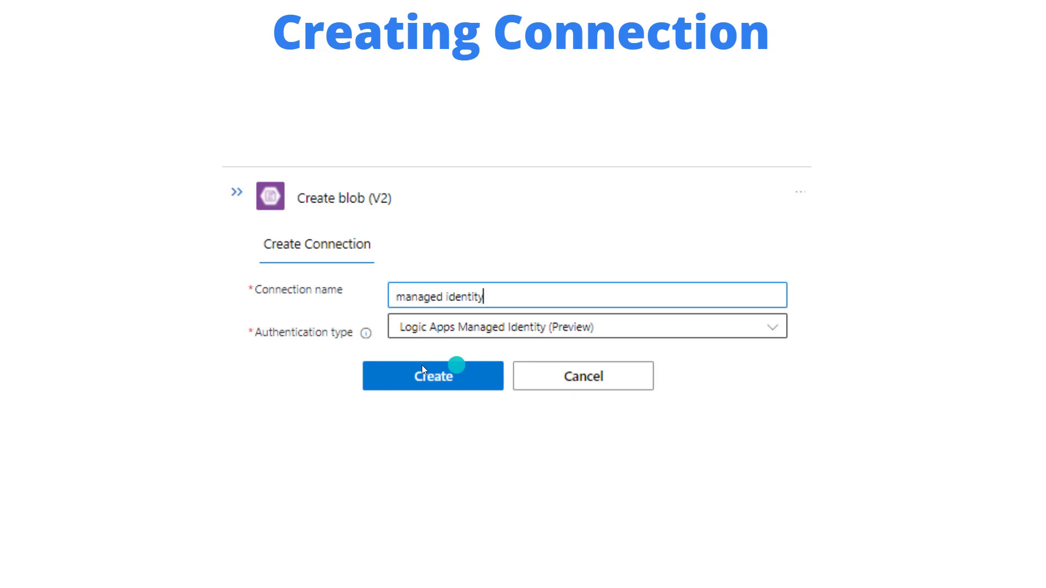
mouse_move(281, 351)
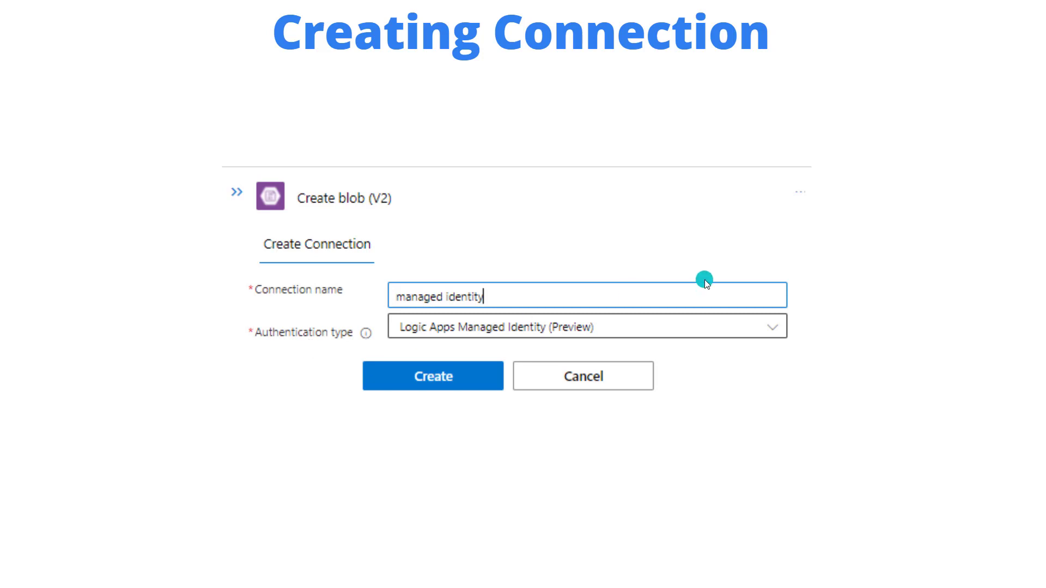
mouse_move(854, 193)
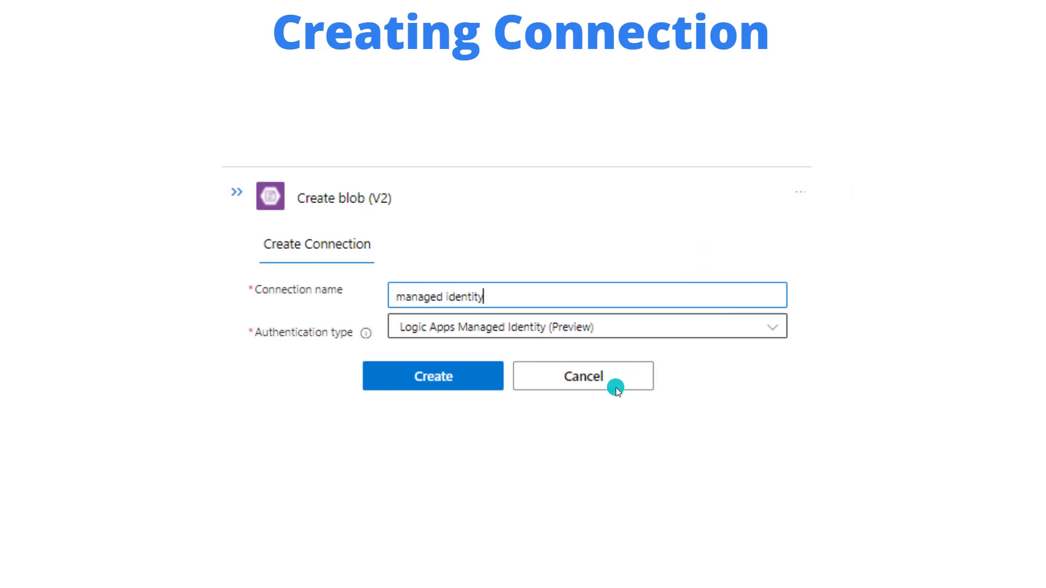
mouse_move(306, 237)
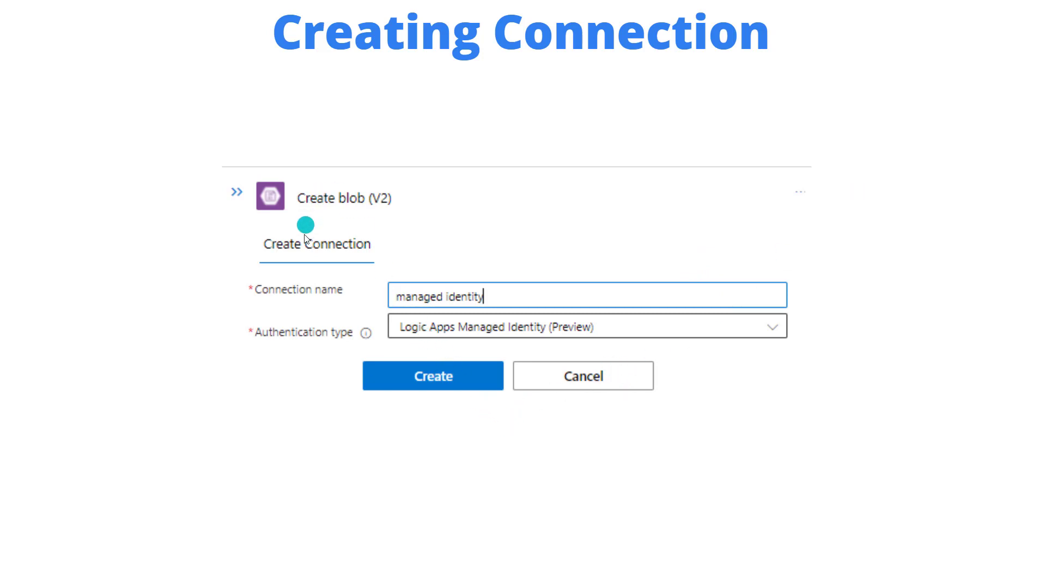
mouse_move(604, 344)
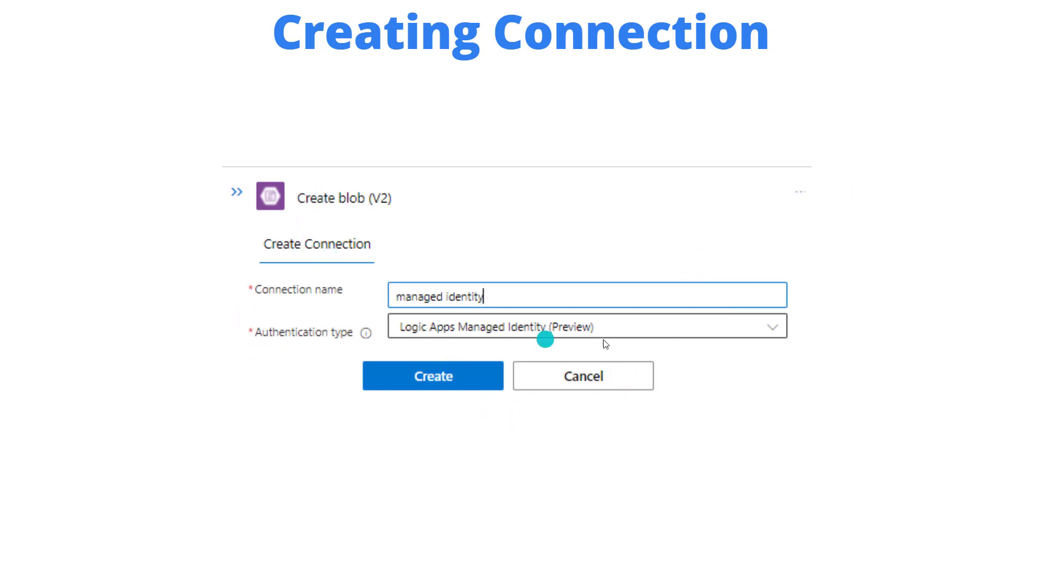
mouse_move(709, 353)
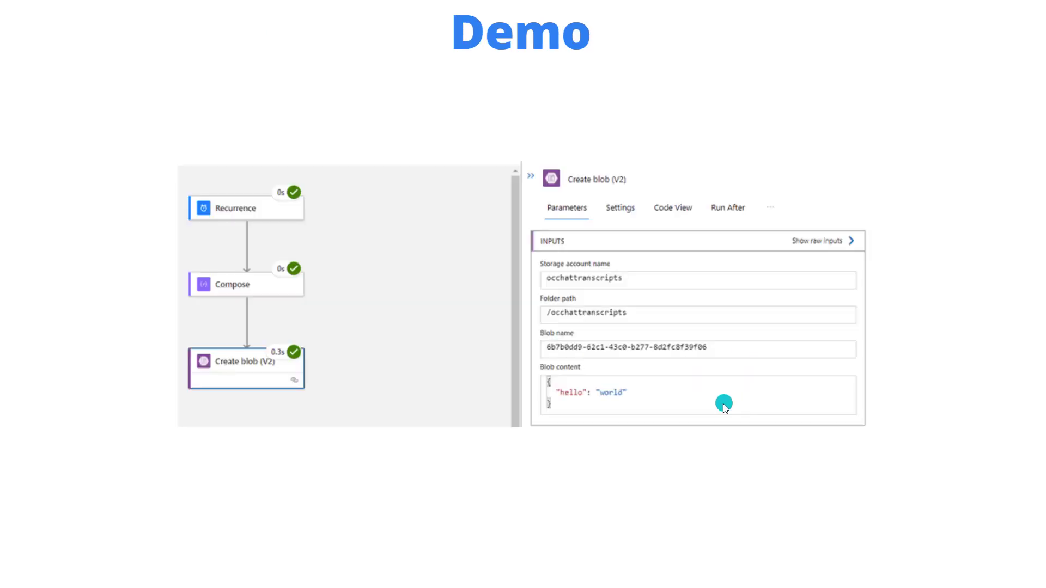
mouse_move(333, 377)
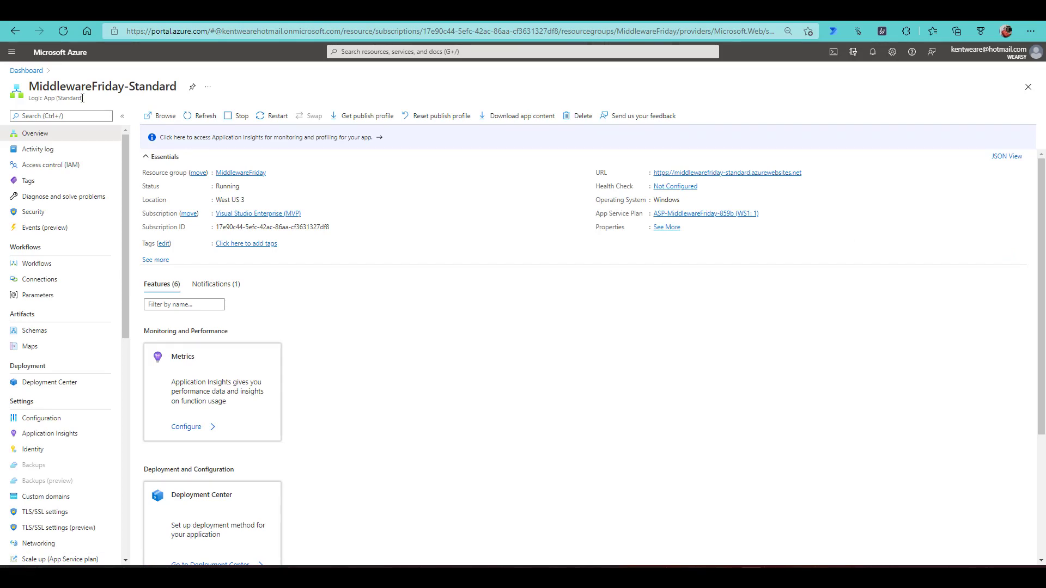
Open the logic app's Identity page and list its Azure role assignments
left_click(32, 449)
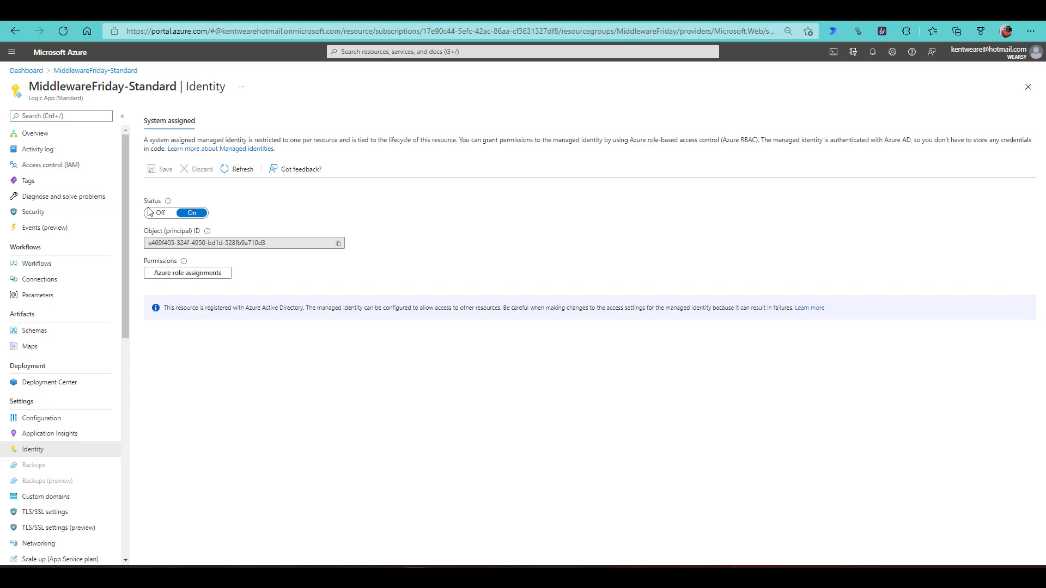
mouse_move(164, 217)
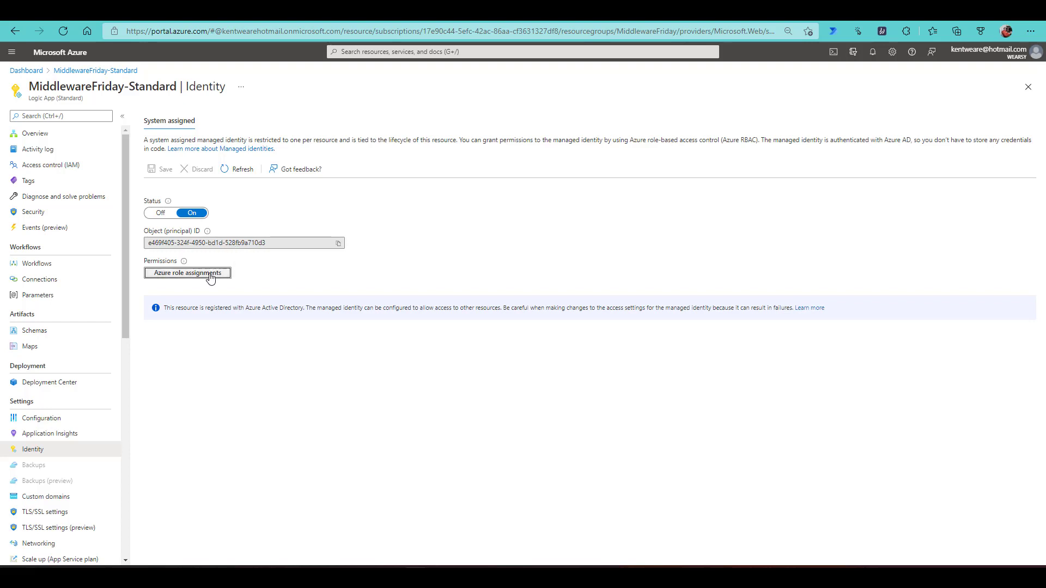
left_click(187, 272)
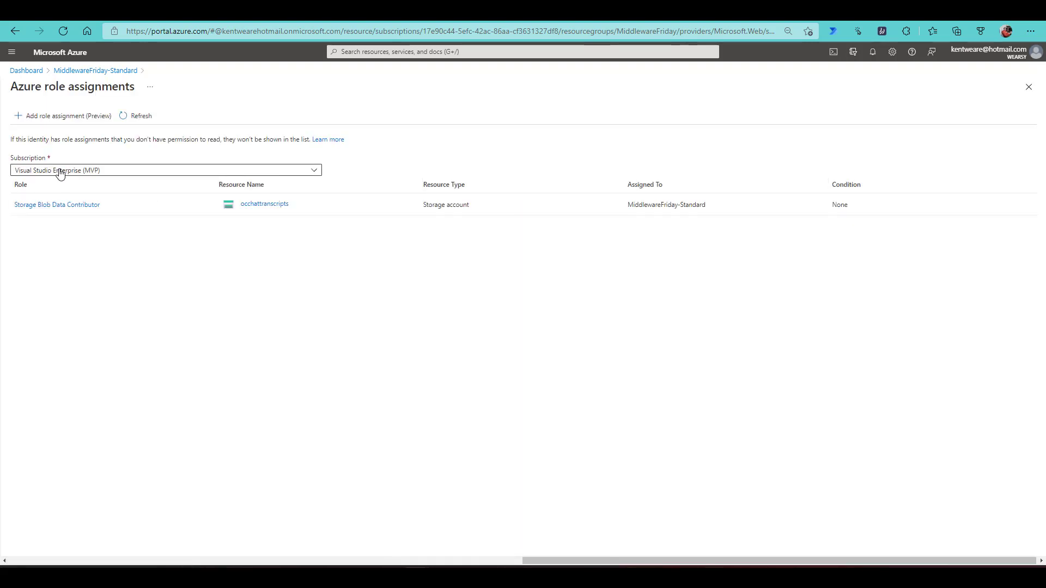
mouse_move(55, 173)
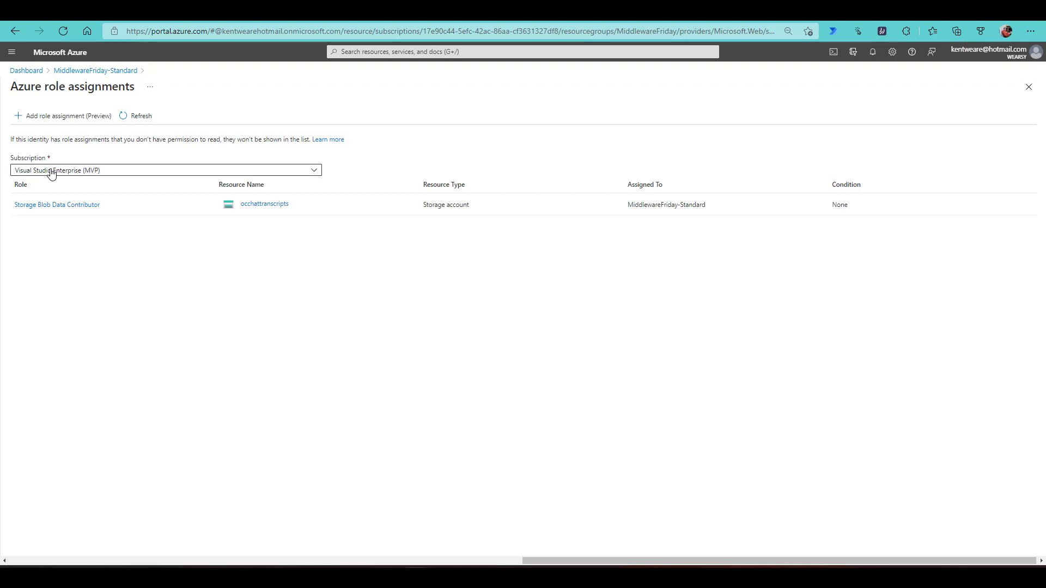
left_click(57, 205)
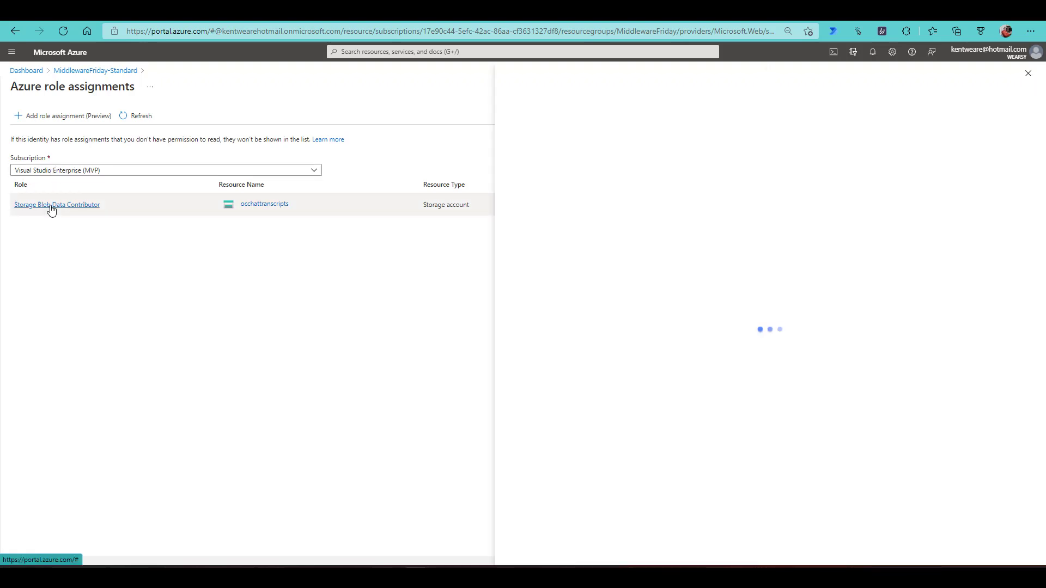
mouse_move(315, 205)
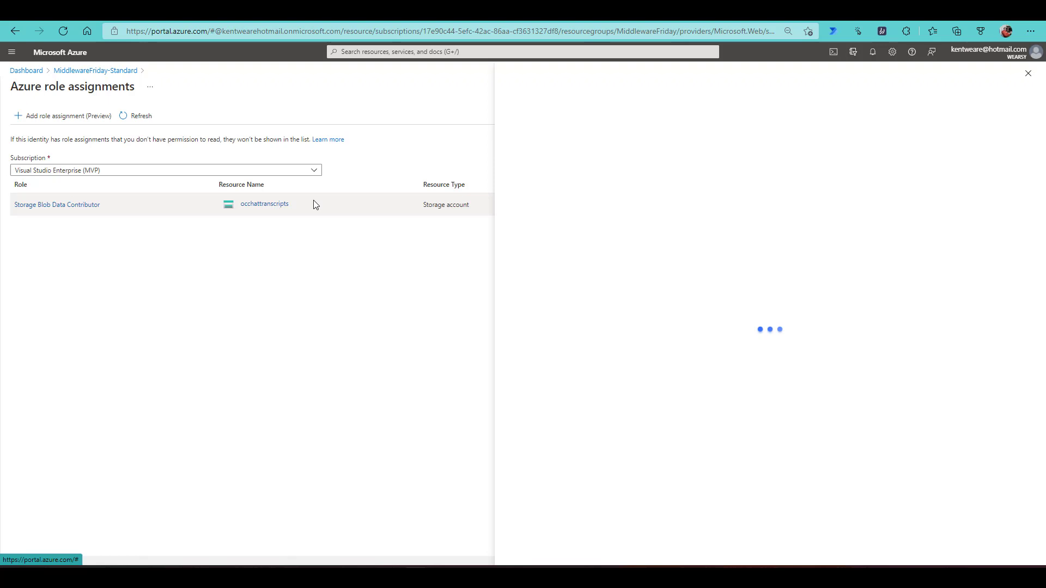
Open Storage Blob Data Contributor to review its six Microsoft.Storage blob permissions
left_click(57, 204)
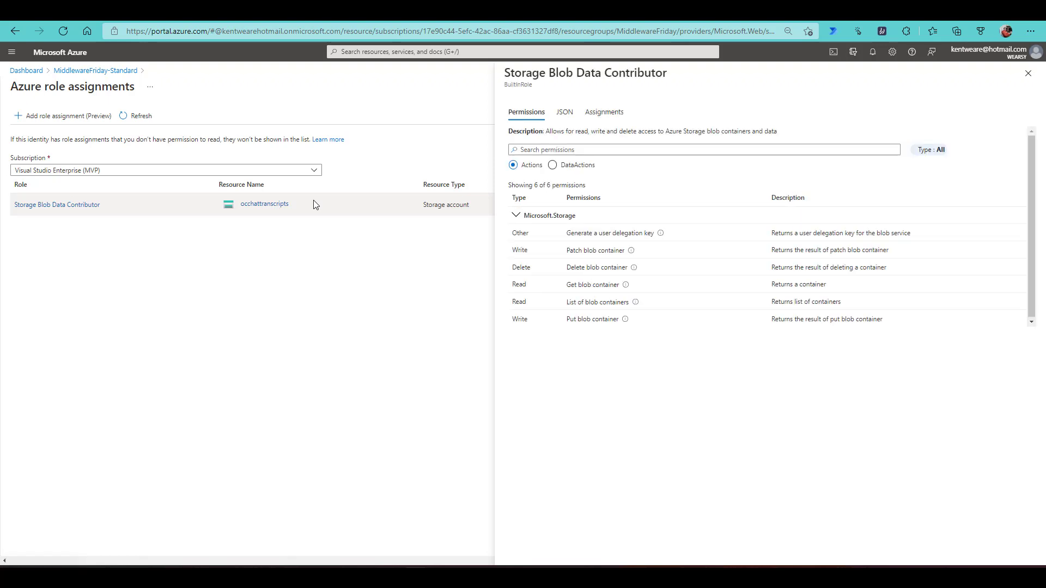
mouse_move(393, 205)
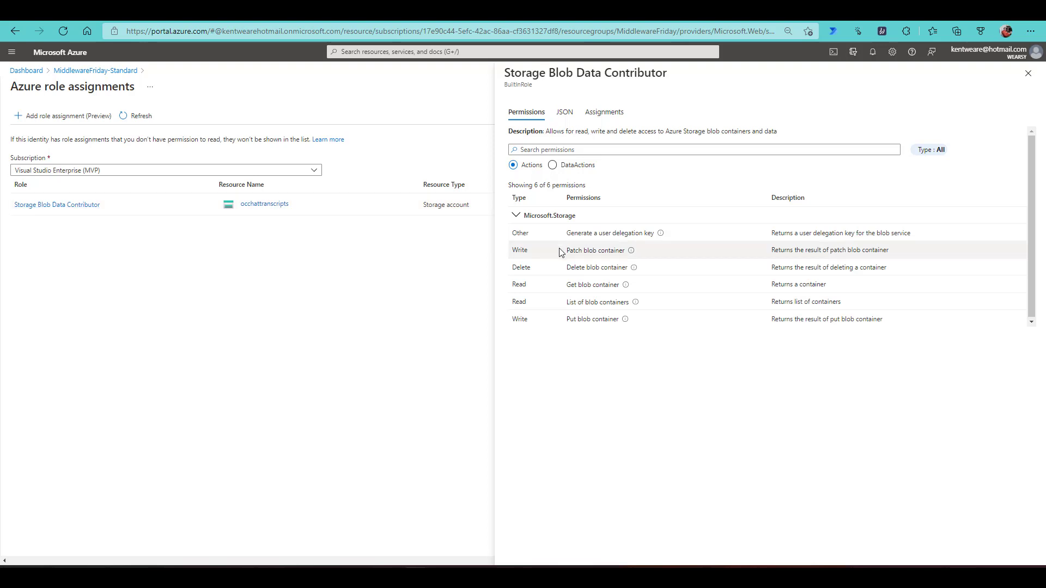
mouse_move(587, 283)
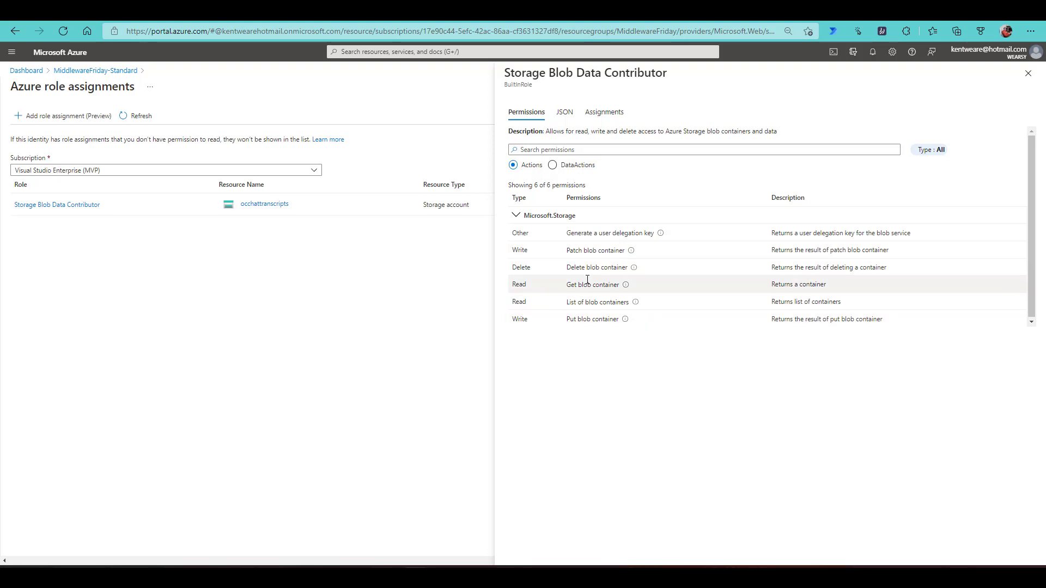
mouse_move(600, 249)
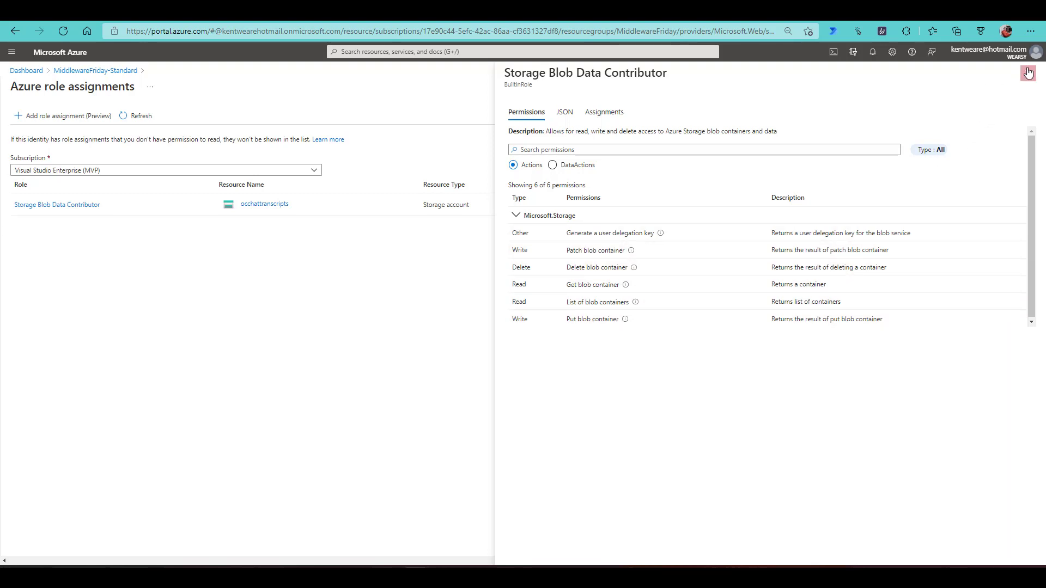
Preview a Storage-scoped role assignment on occhattranscripts, then discard it unsaved
left_click(66, 115)
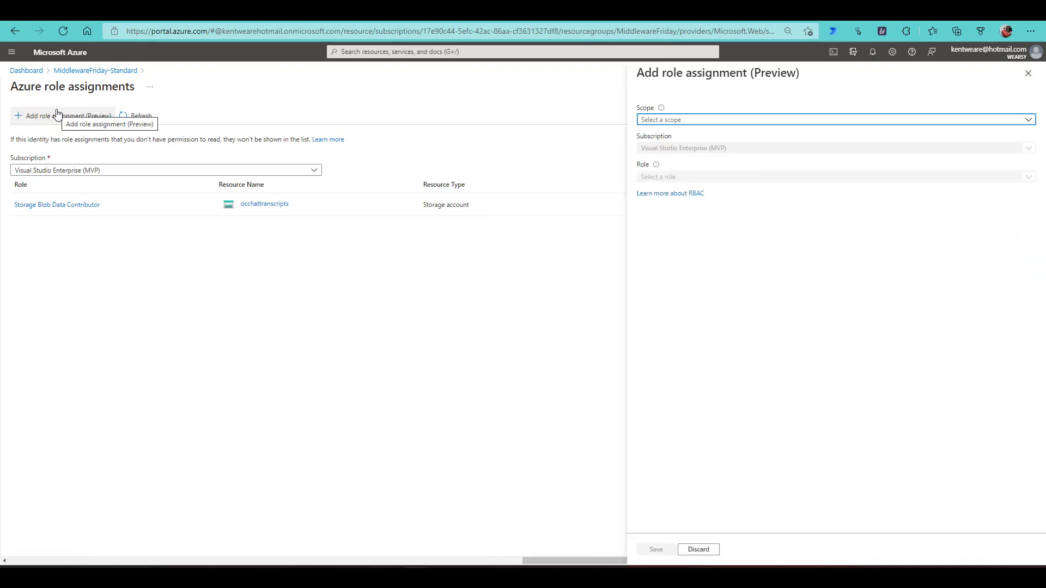
mouse_move(653, 152)
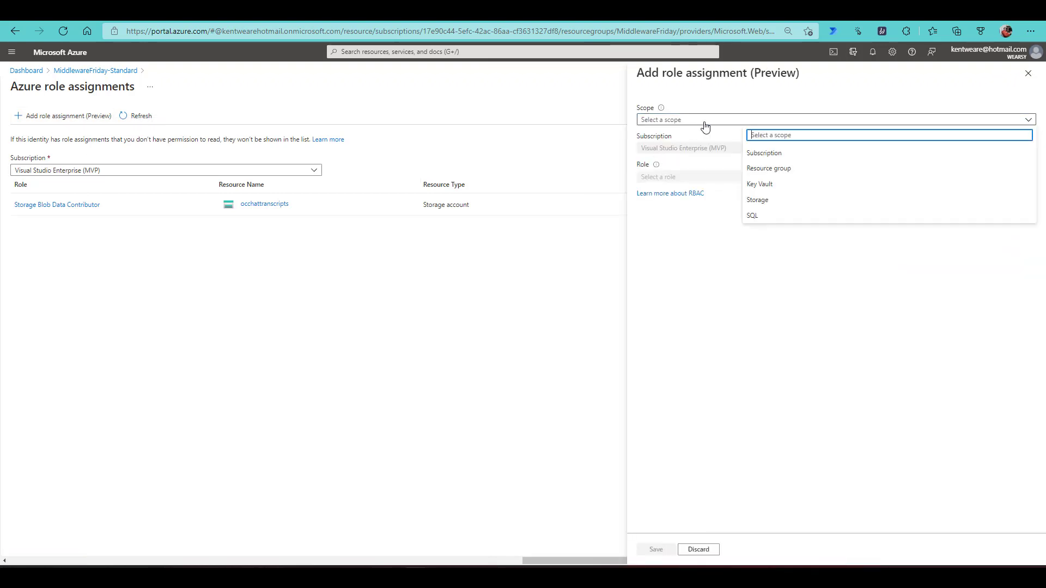
mouse_move(814, 184)
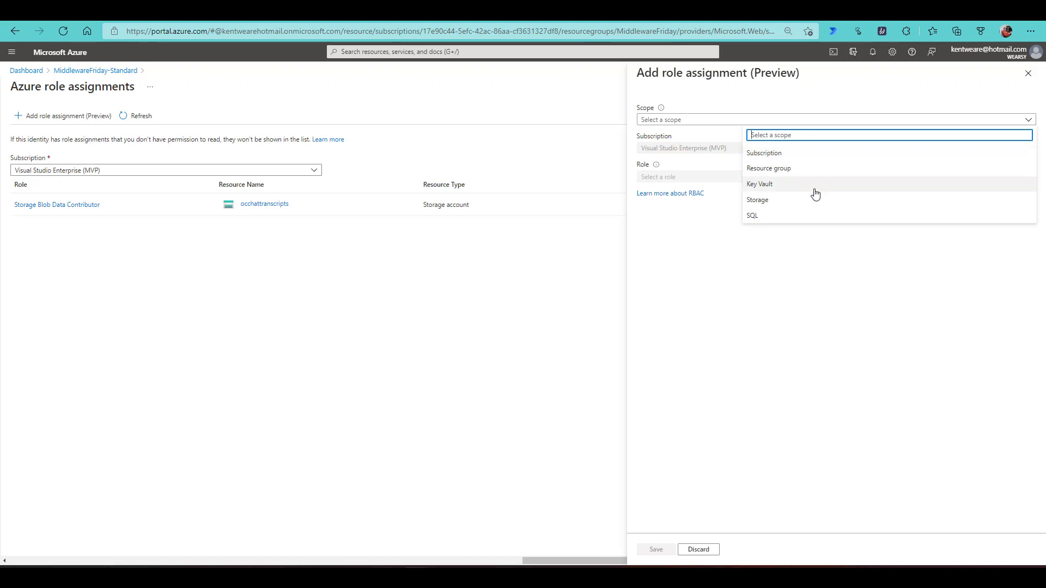
mouse_move(822, 223)
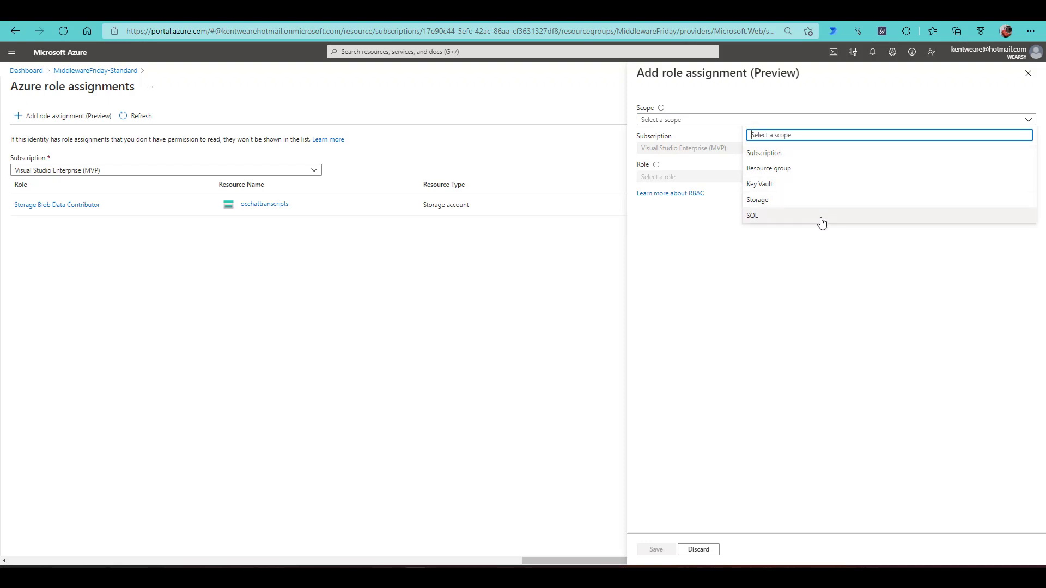
left_click(757, 200)
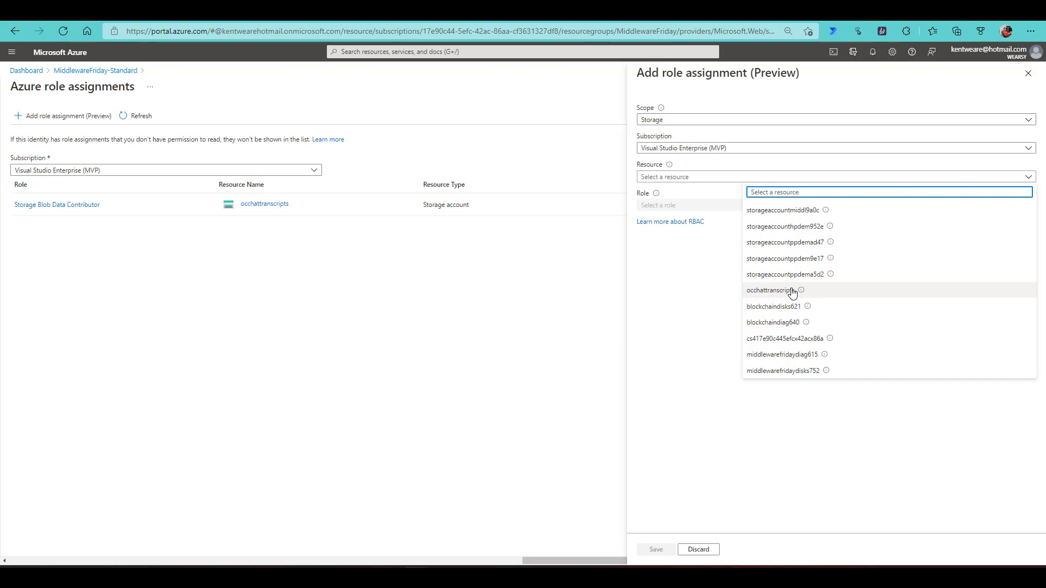
left_click(770, 290)
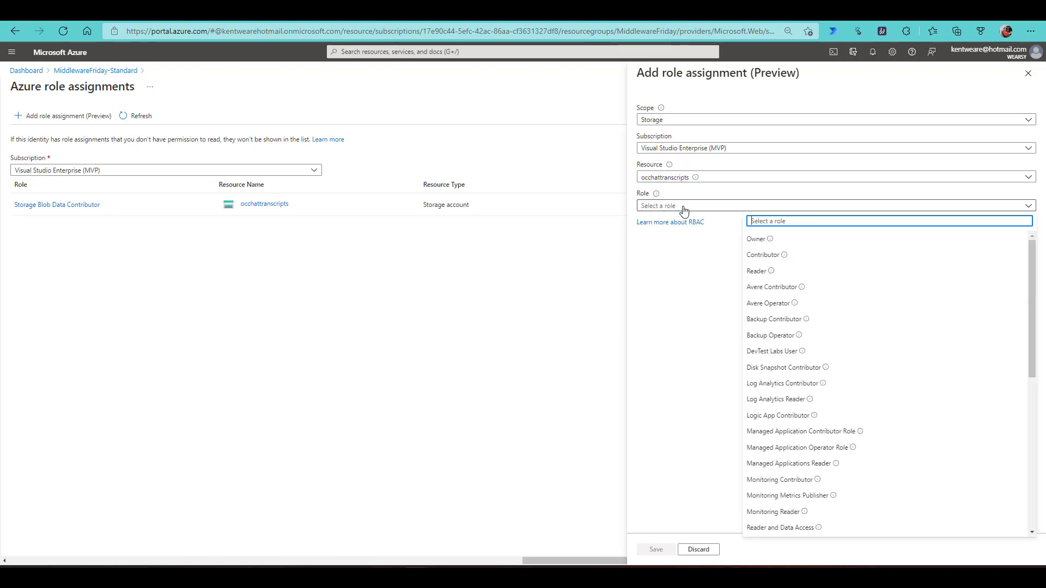
scroll("down", 3)
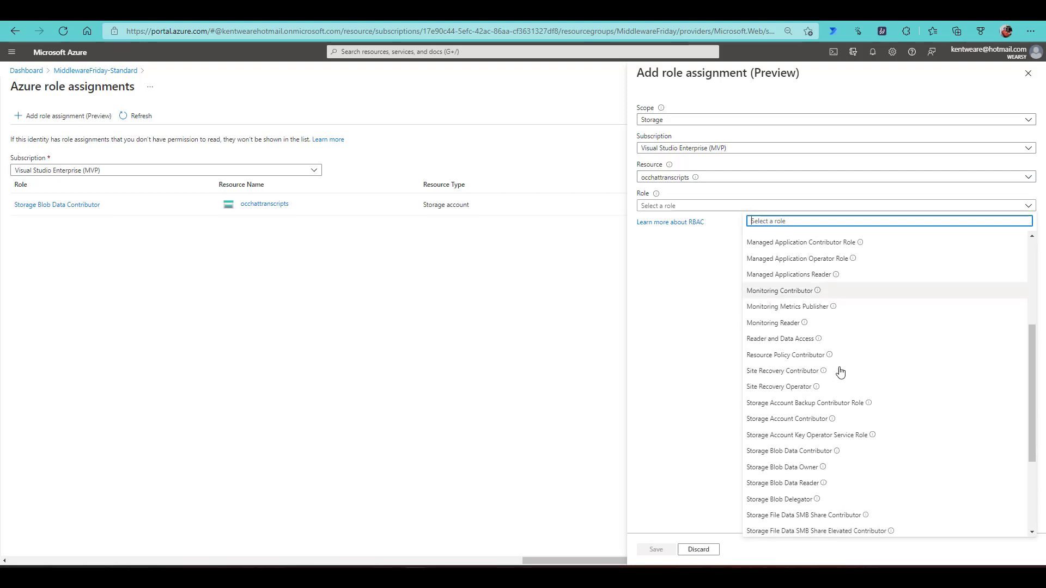
scroll("down", 3)
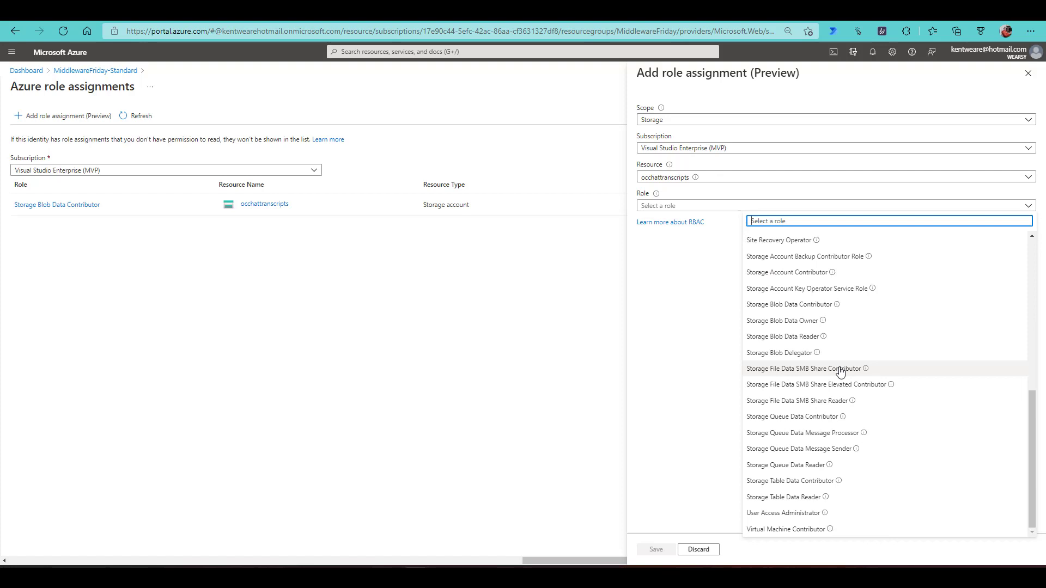
mouse_move(814, 345)
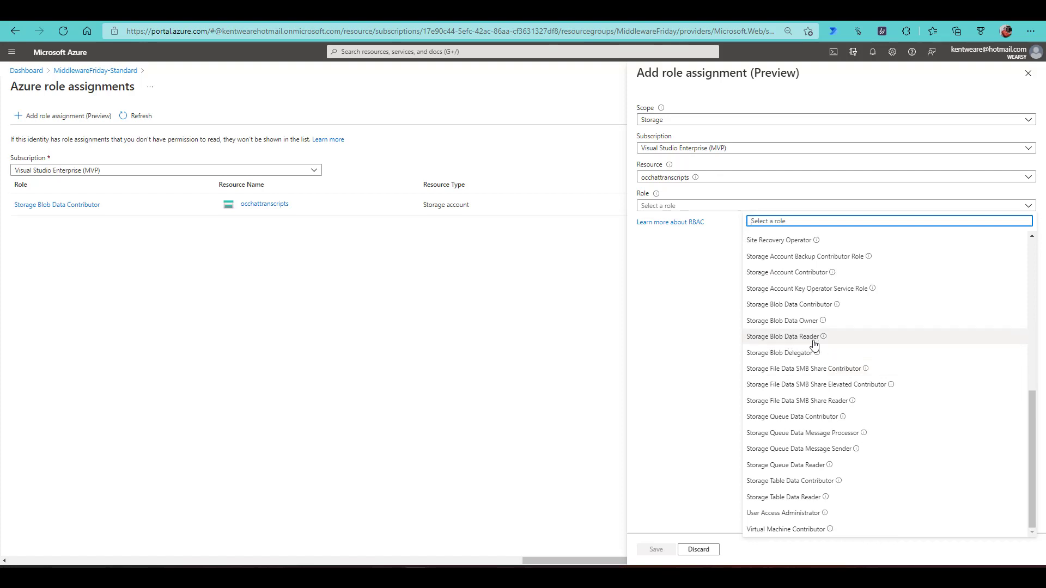
left_click(690, 338)
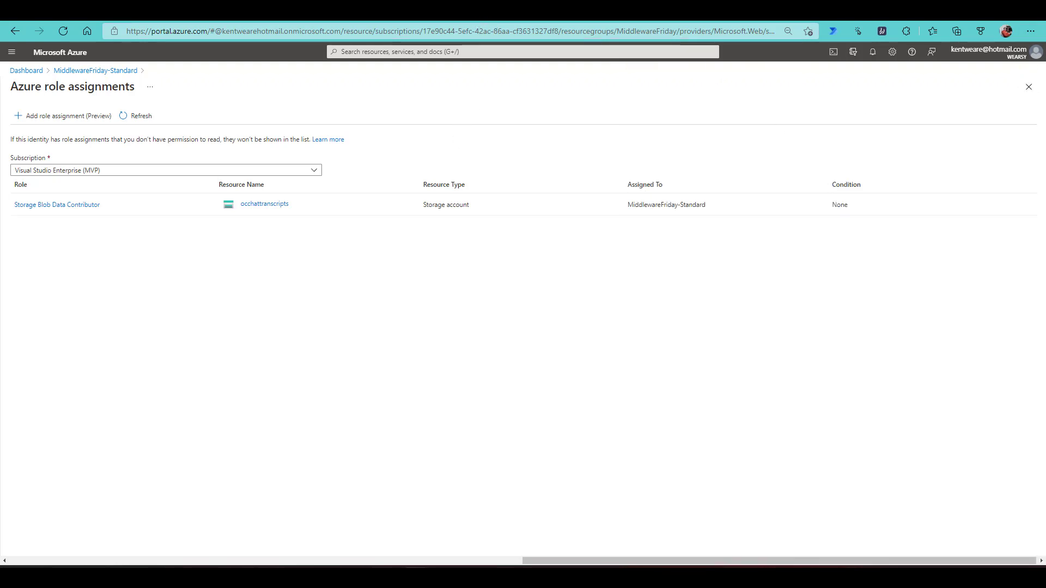
mouse_move(415, 108)
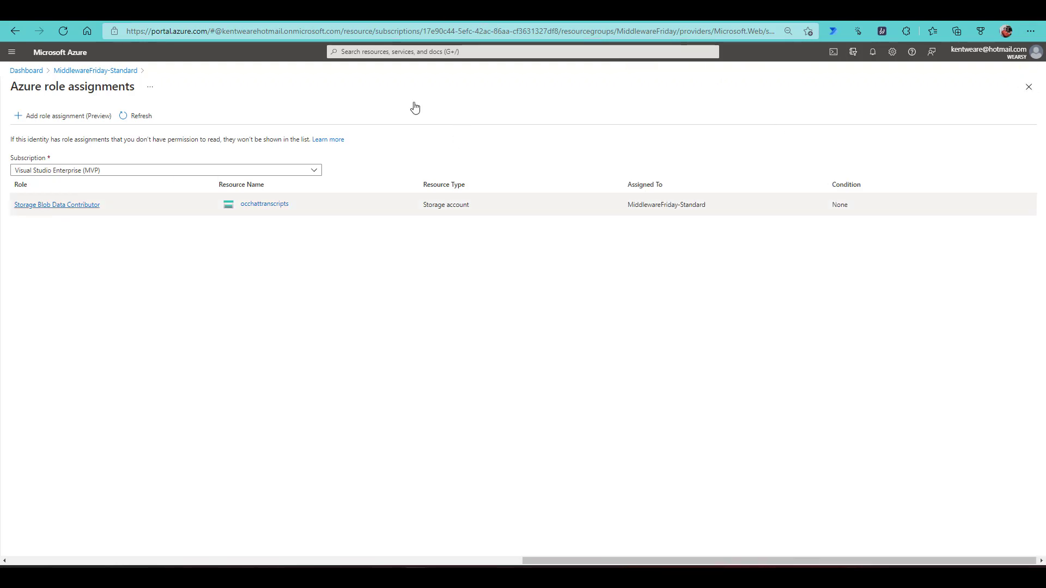
left_click(264, 204)
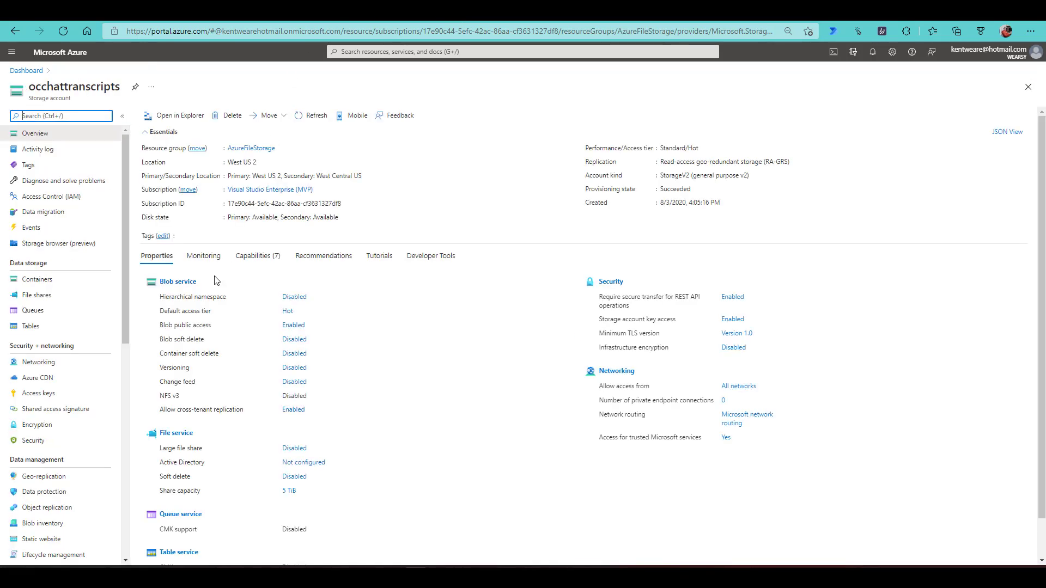
mouse_move(118, 340)
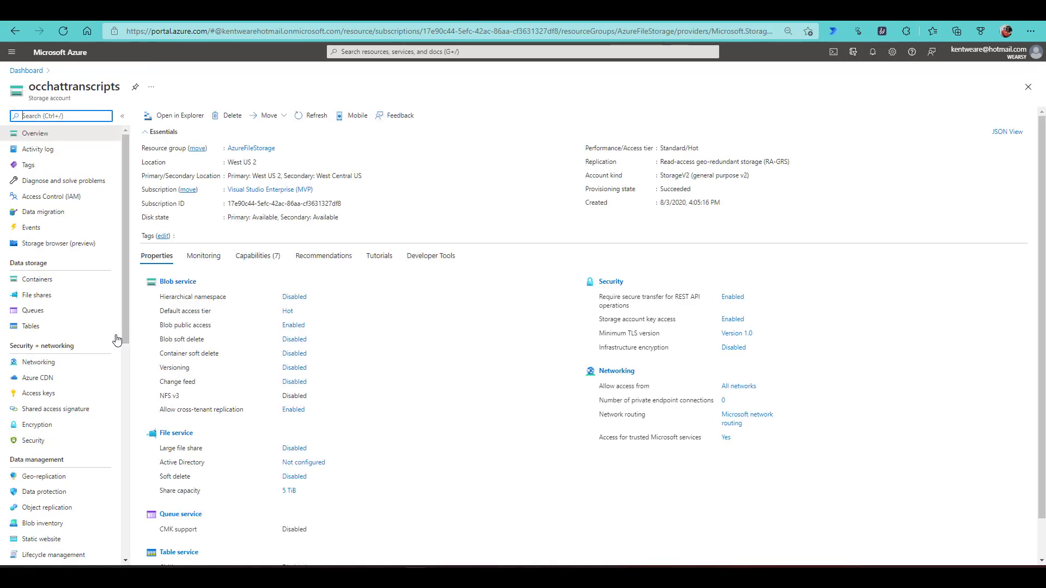
left_click(51, 196)
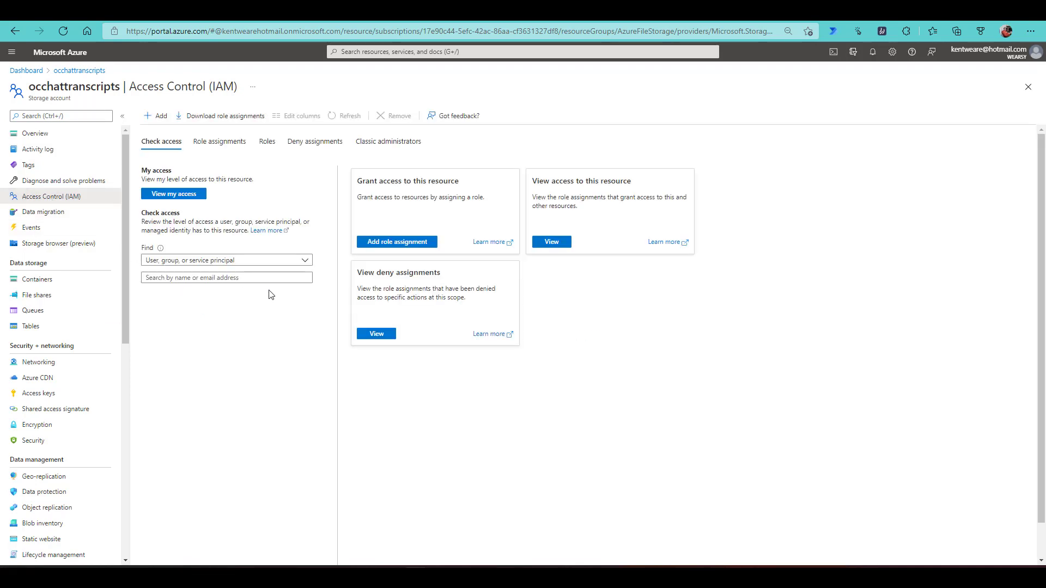
left_click(173, 193)
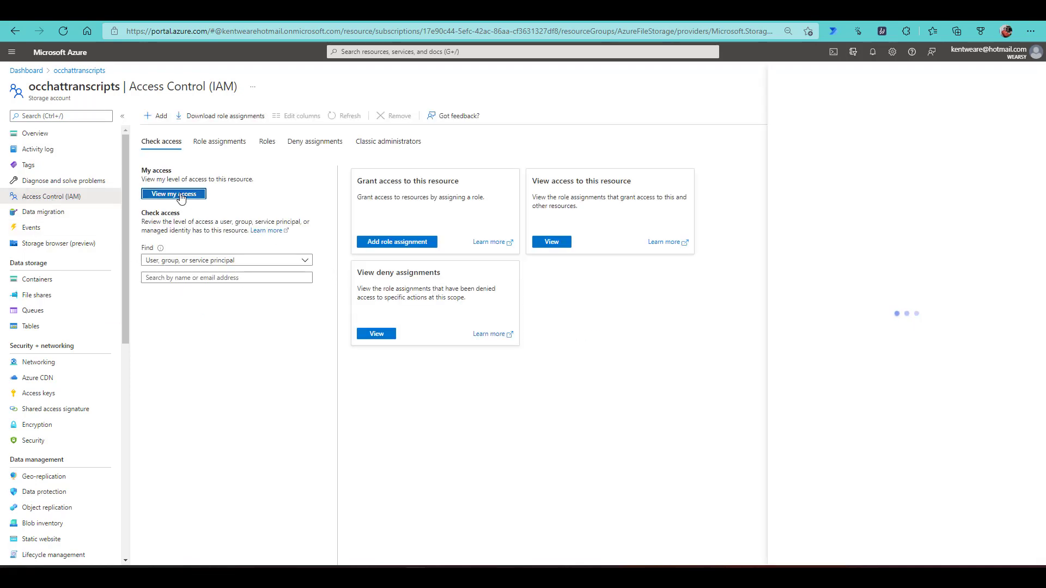
left_click(173, 194)
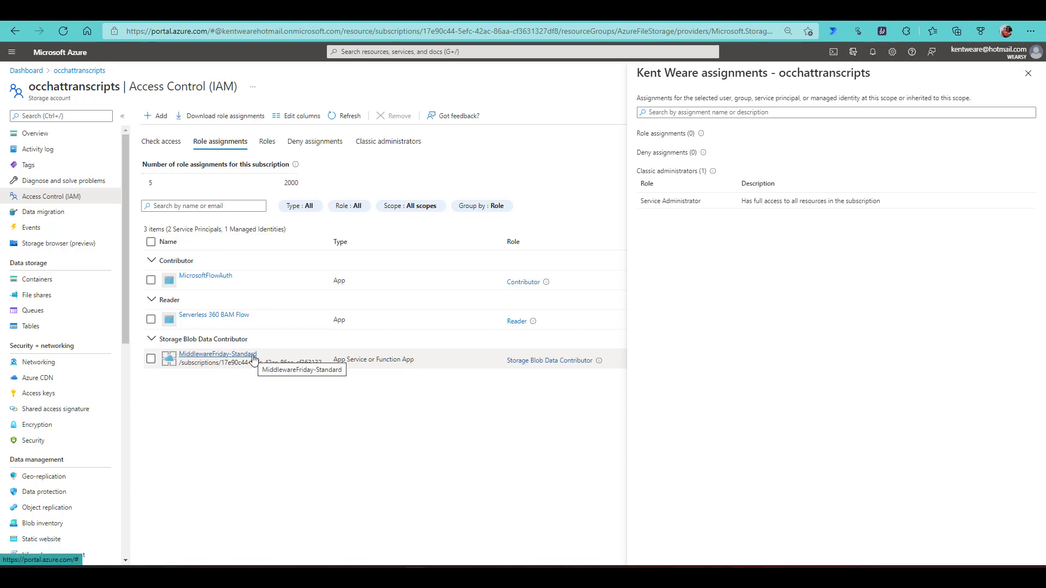
mouse_move(531, 369)
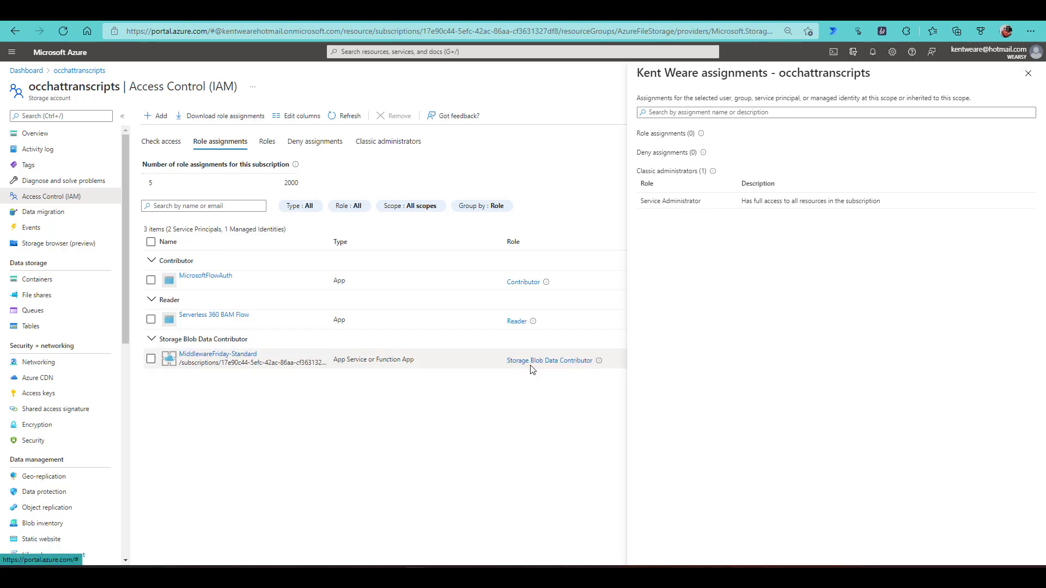
mouse_move(549, 360)
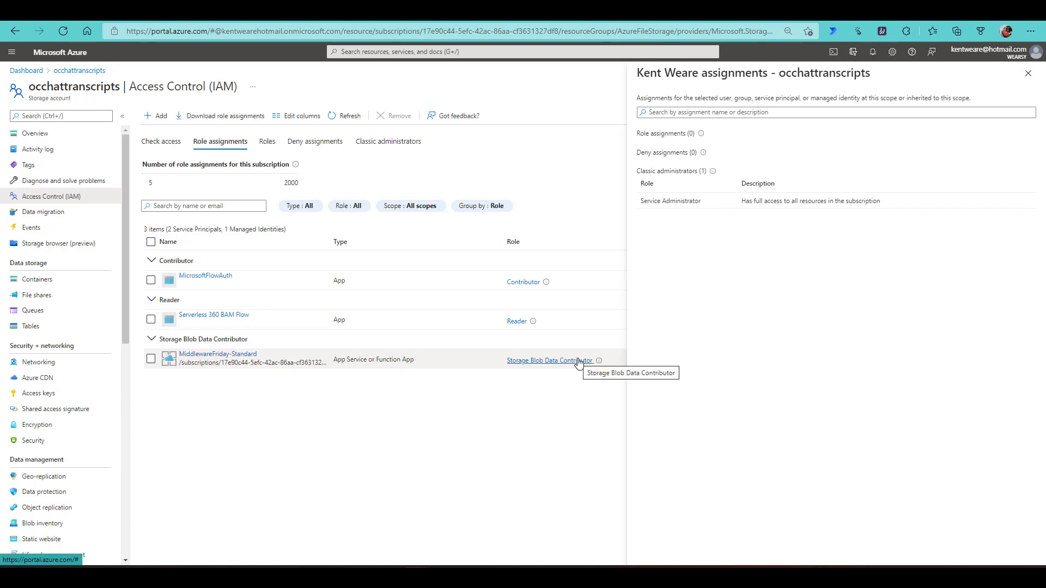
mouse_move(295, 380)
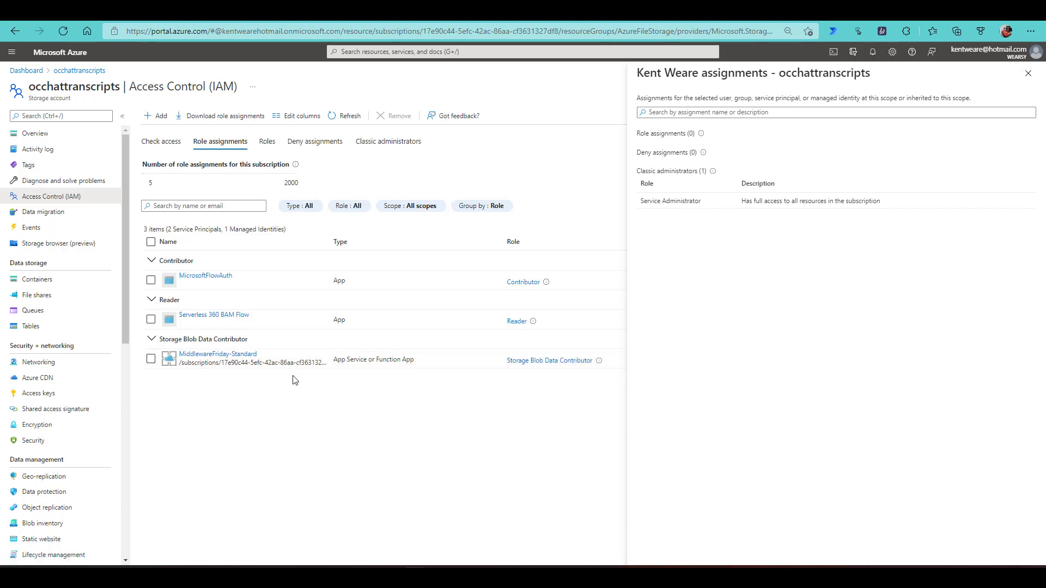
mouse_move(277, 461)
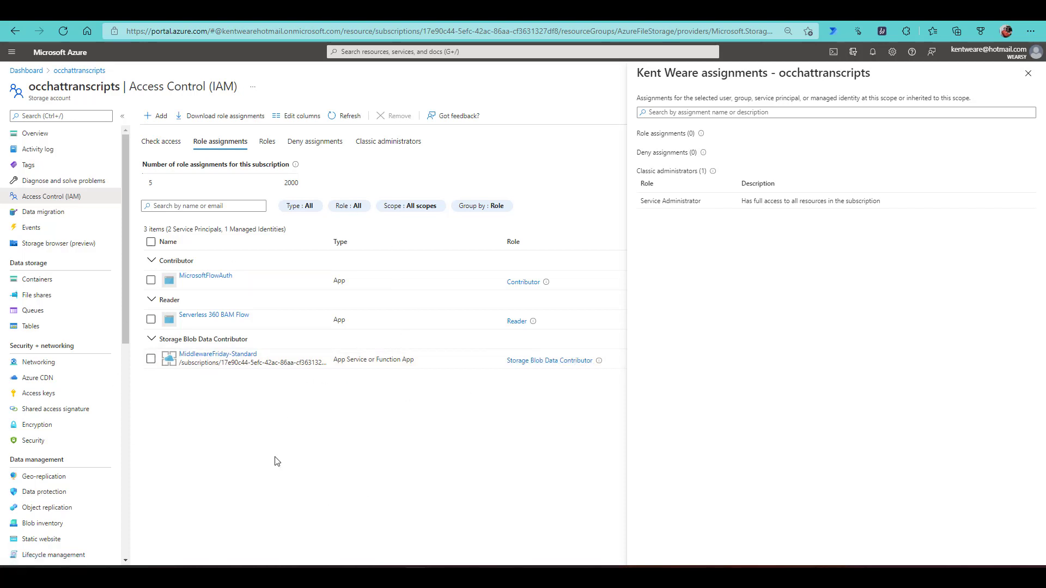
mouse_move(316, 259)
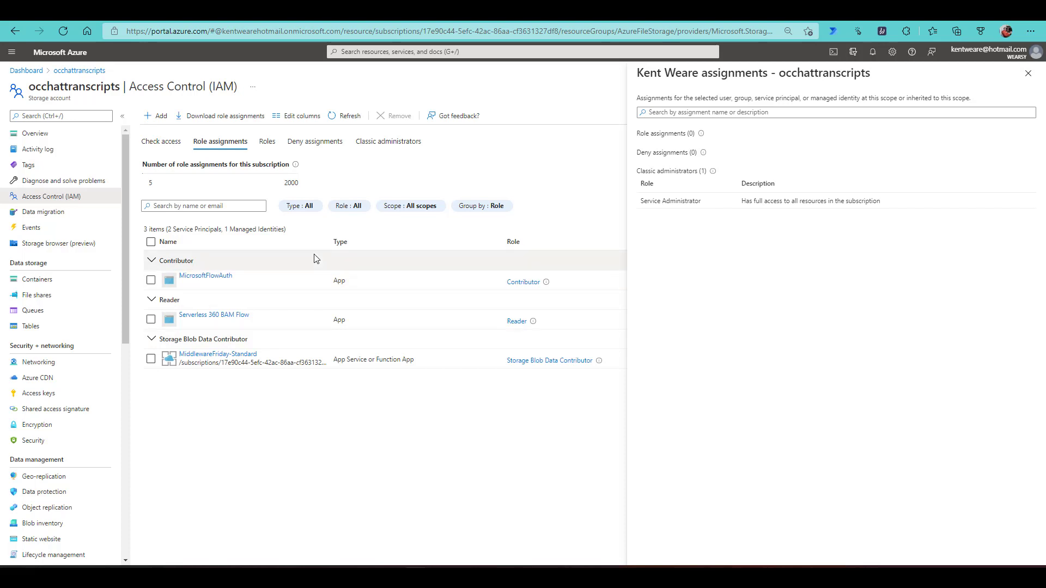
left_click(217, 354)
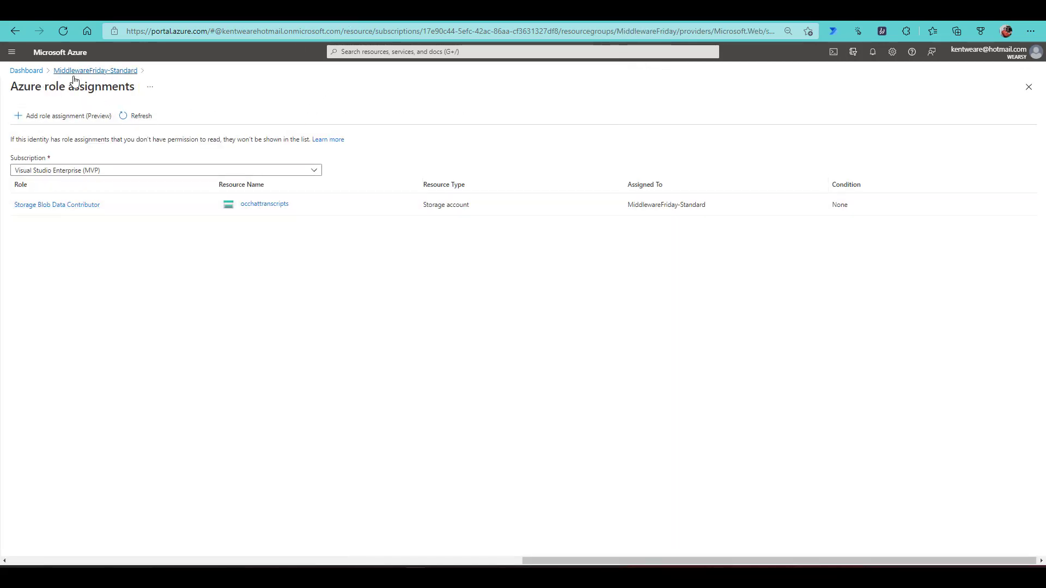
Go from Identity to Workflows and open UploadBlob-ManagedIdentity in the Designer
left_click(95, 70)
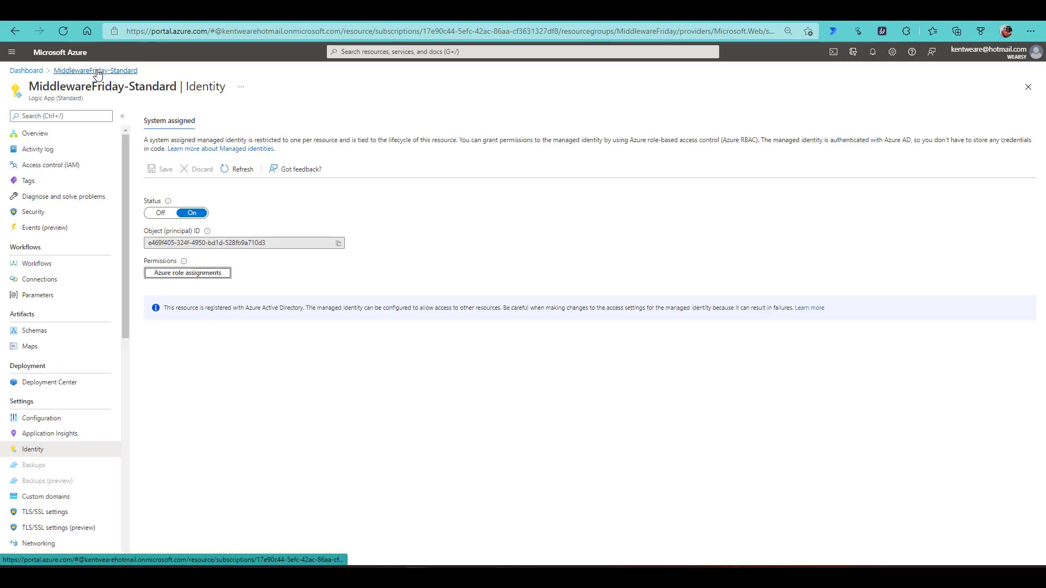
left_click(37, 262)
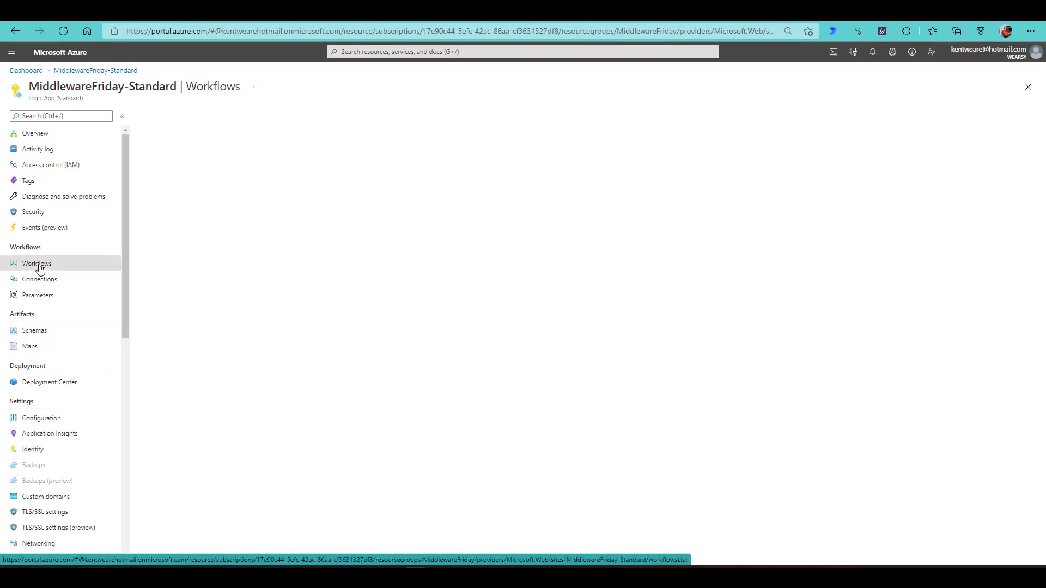
left_click(36, 264)
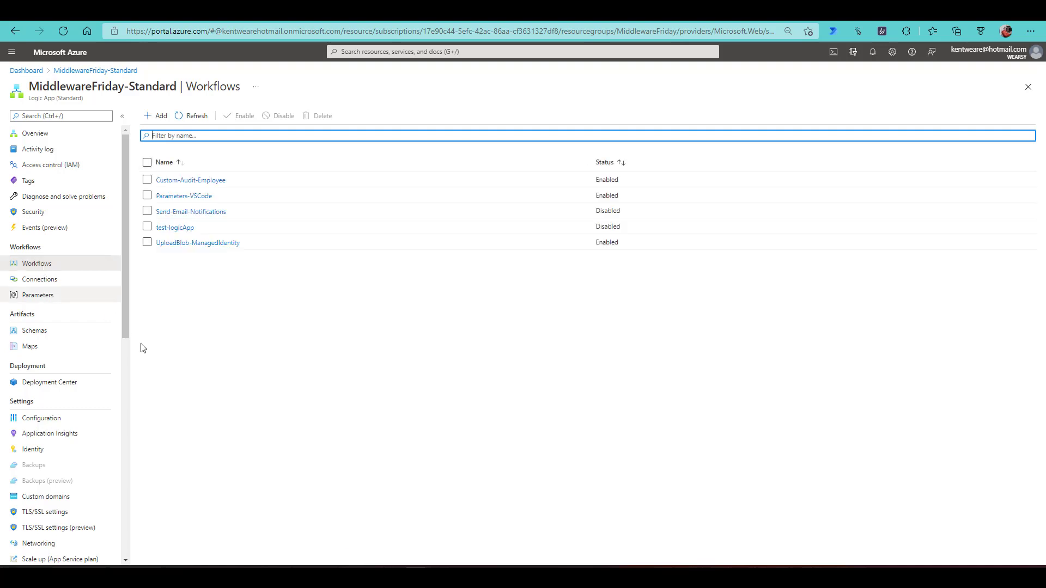
mouse_move(197, 242)
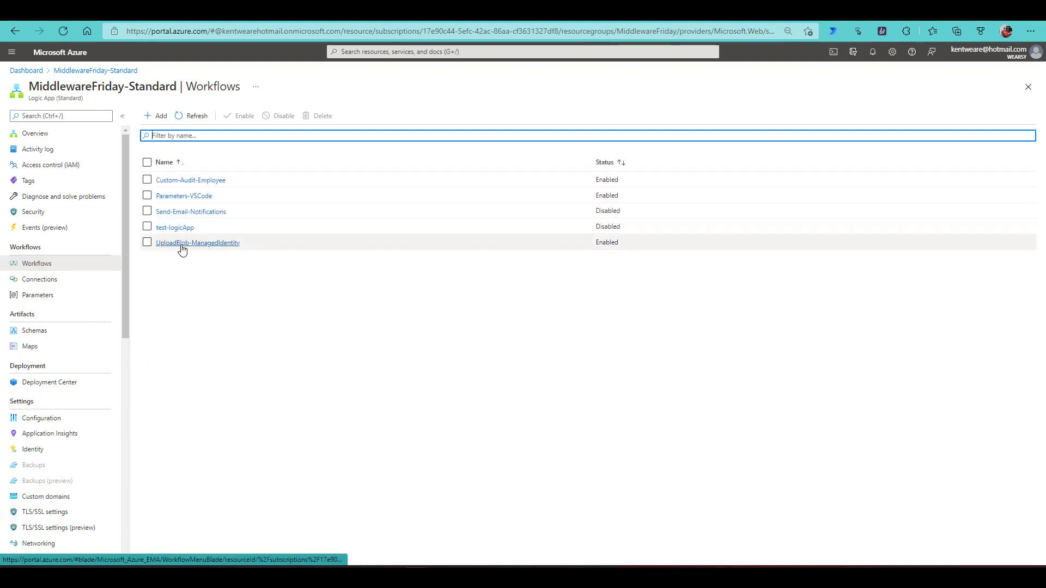
left_click(197, 242)
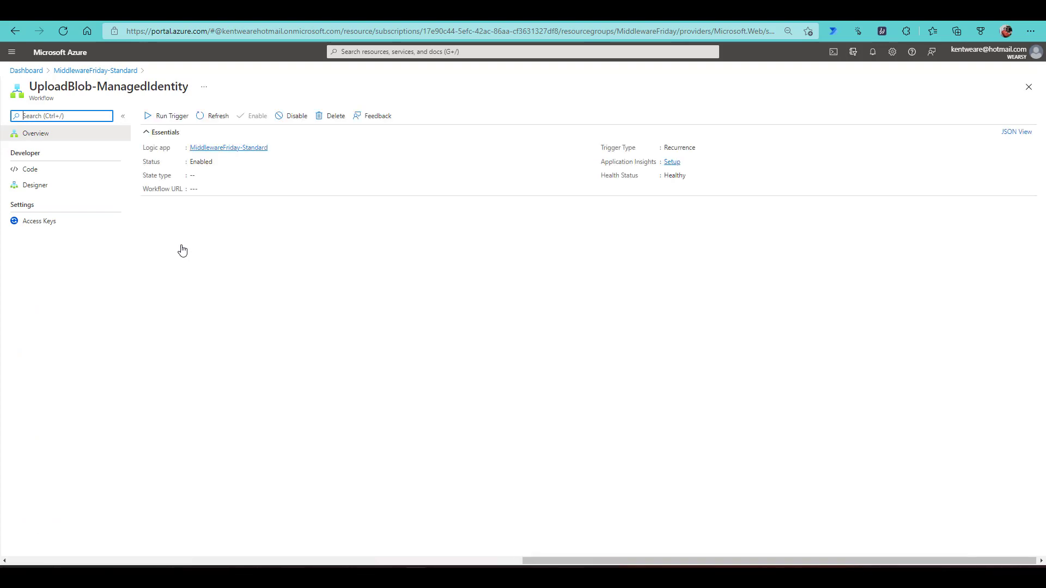
left_click(36, 185)
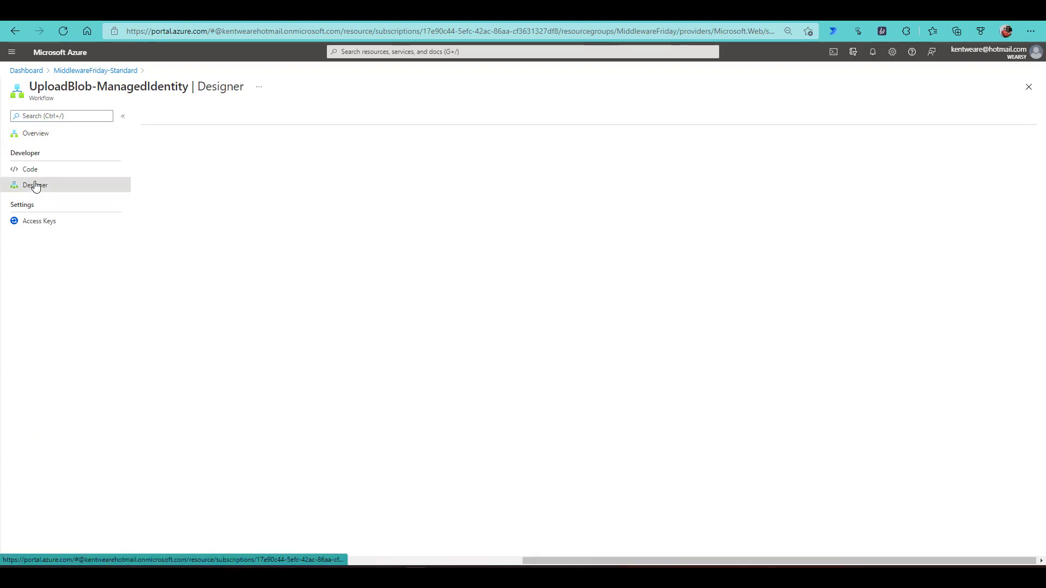
left_click(36, 185)
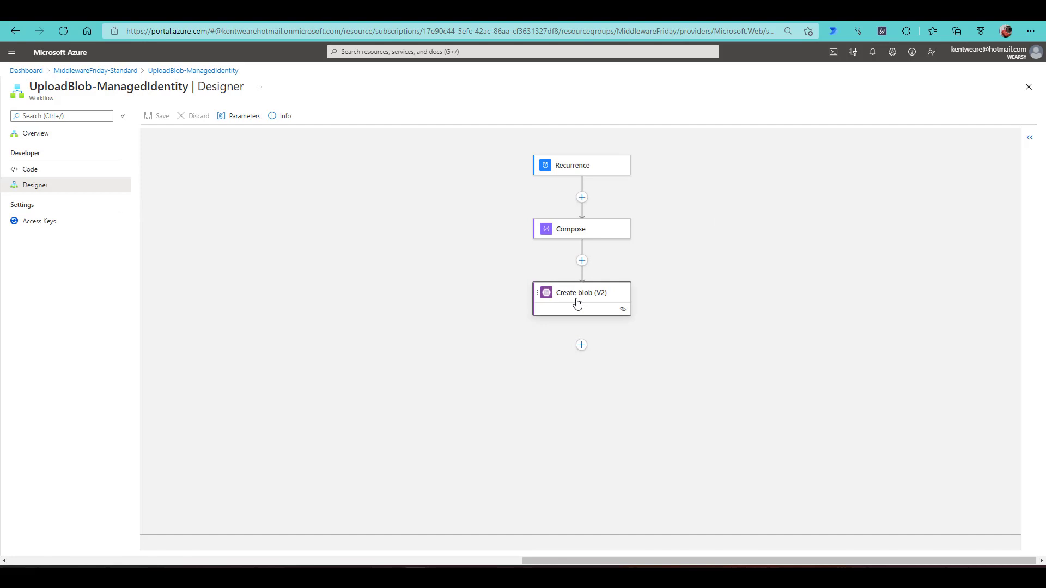
Open Create blob (V2), preview a new Logic Apps Managed Identity connection, then cancel
left_click(580, 293)
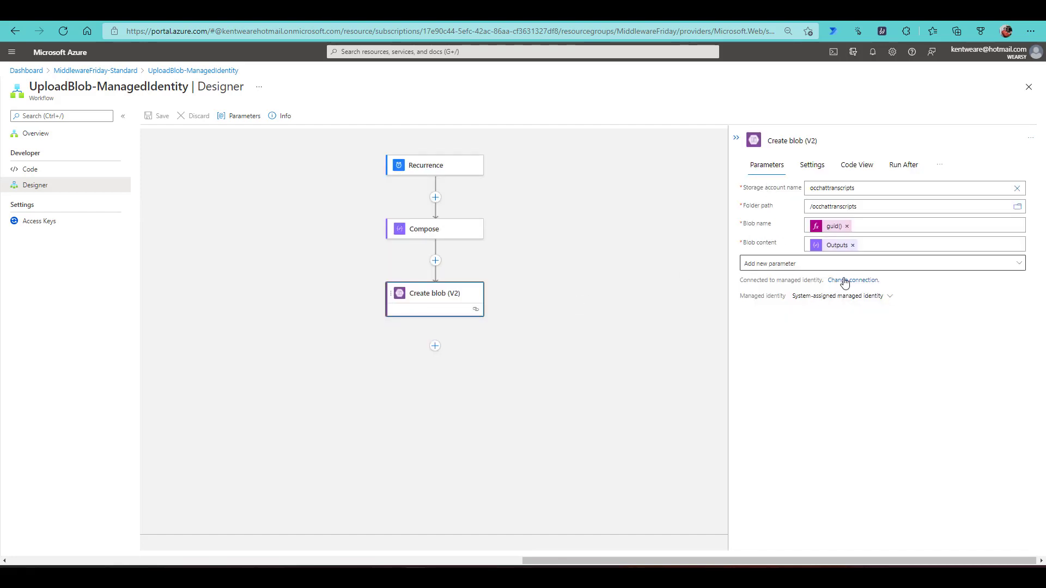
mouse_move(820, 304)
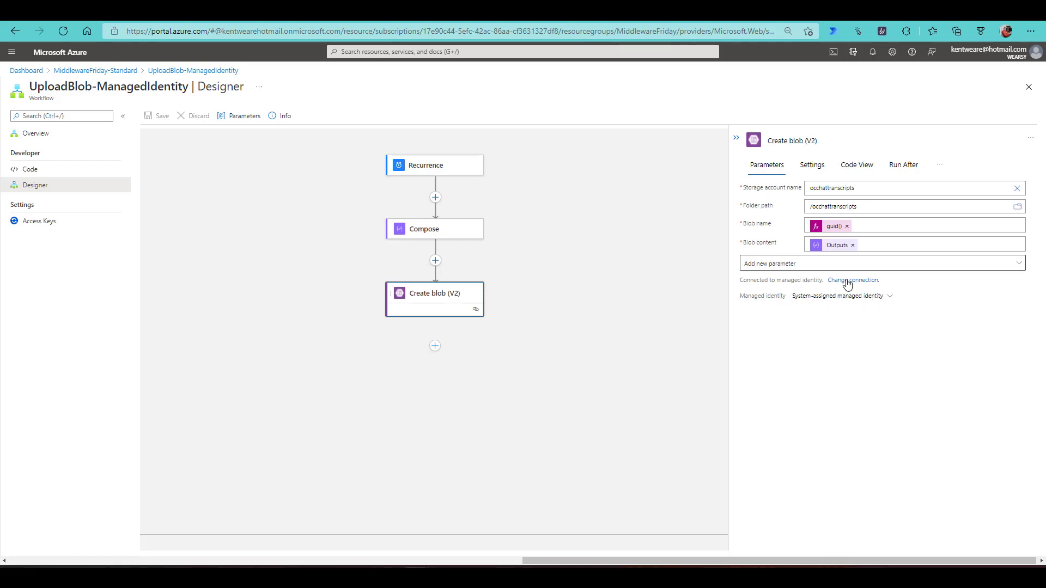
left_click(852, 279)
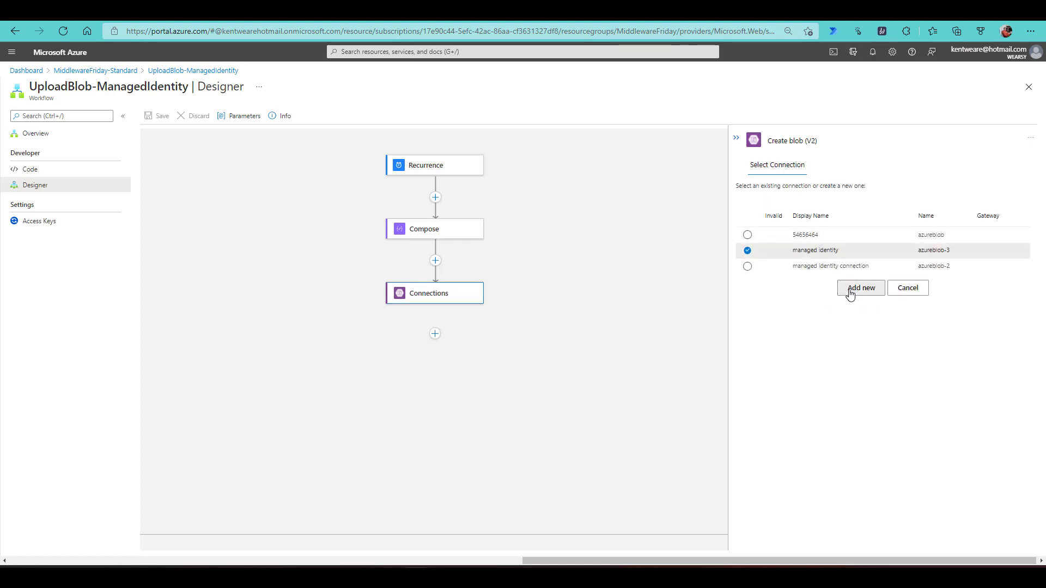
left_click(860, 288)
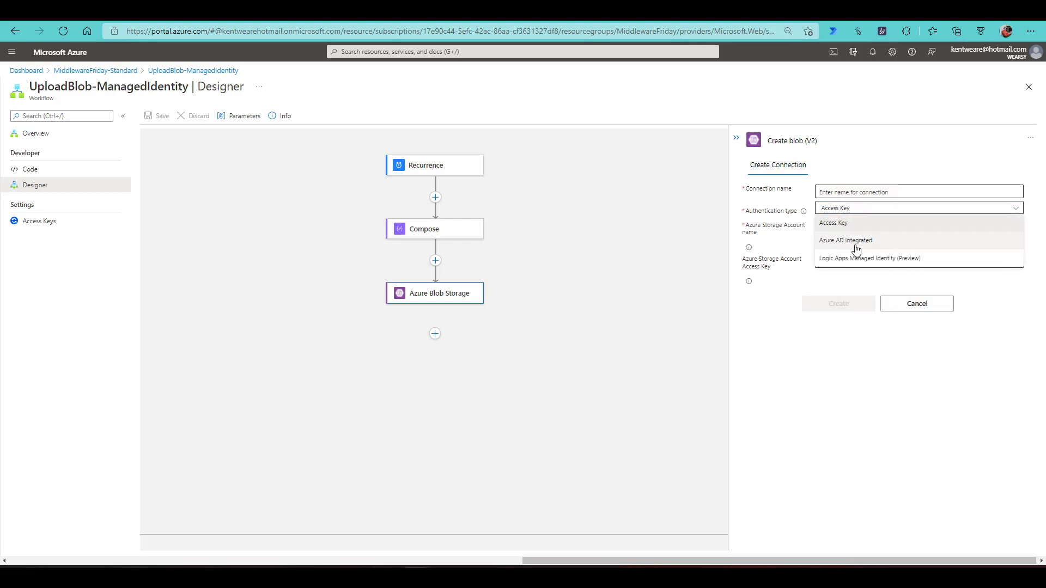
left_click(870, 258)
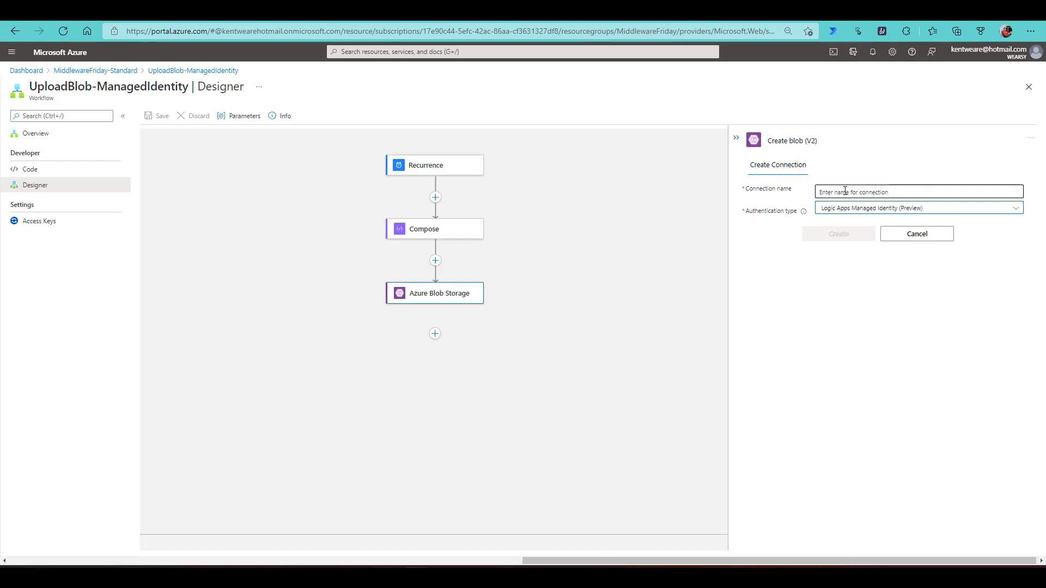
mouse_move(865, 208)
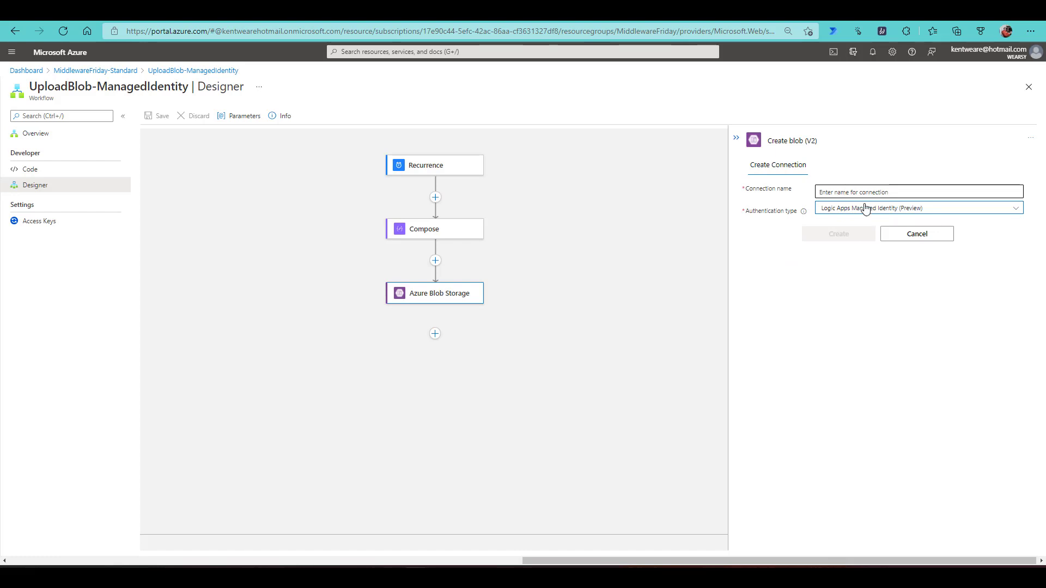
left_click(838, 234)
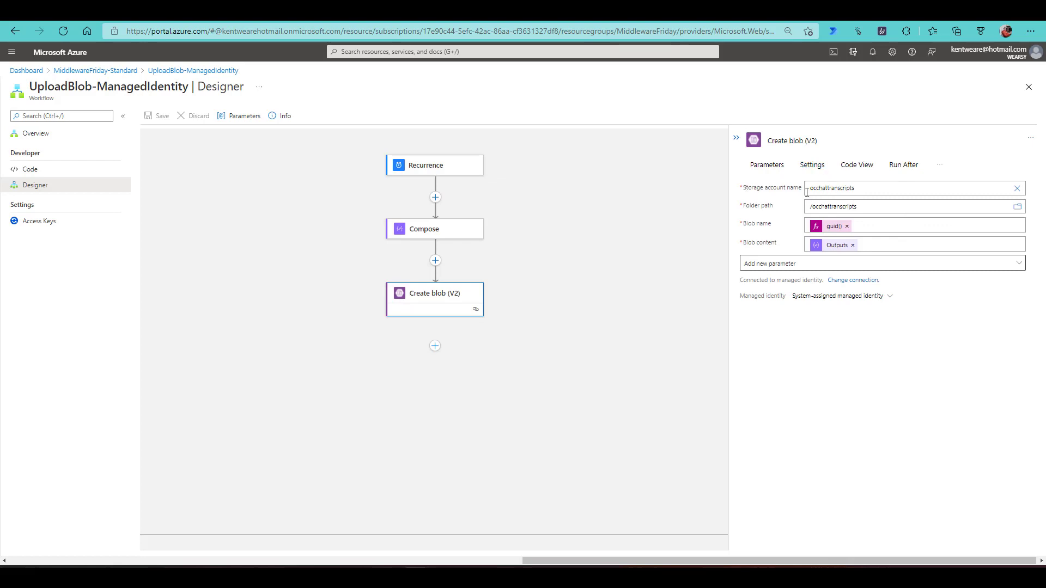
mouse_move(785, 195)
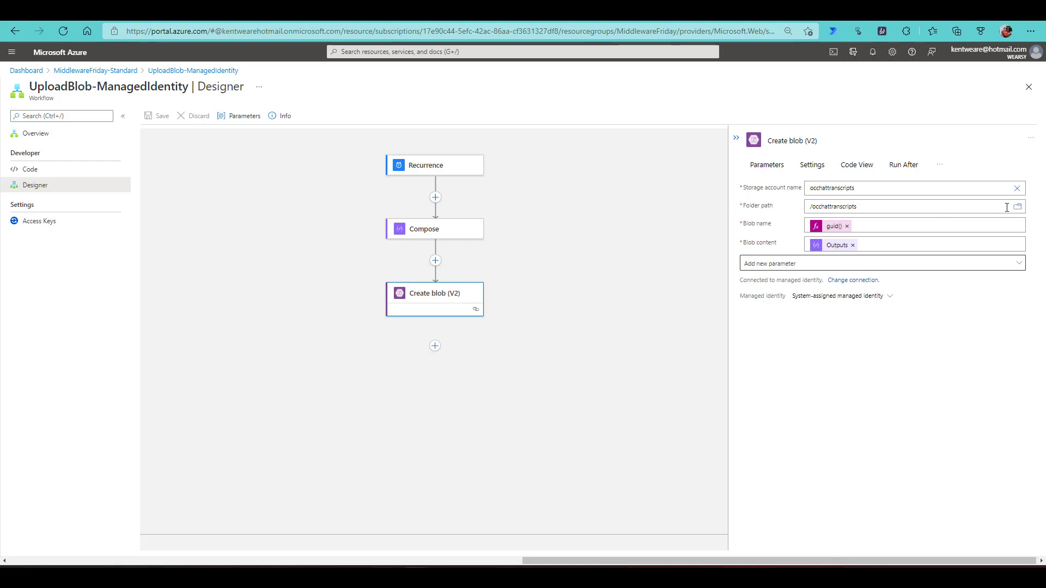
left_click(1017, 206)
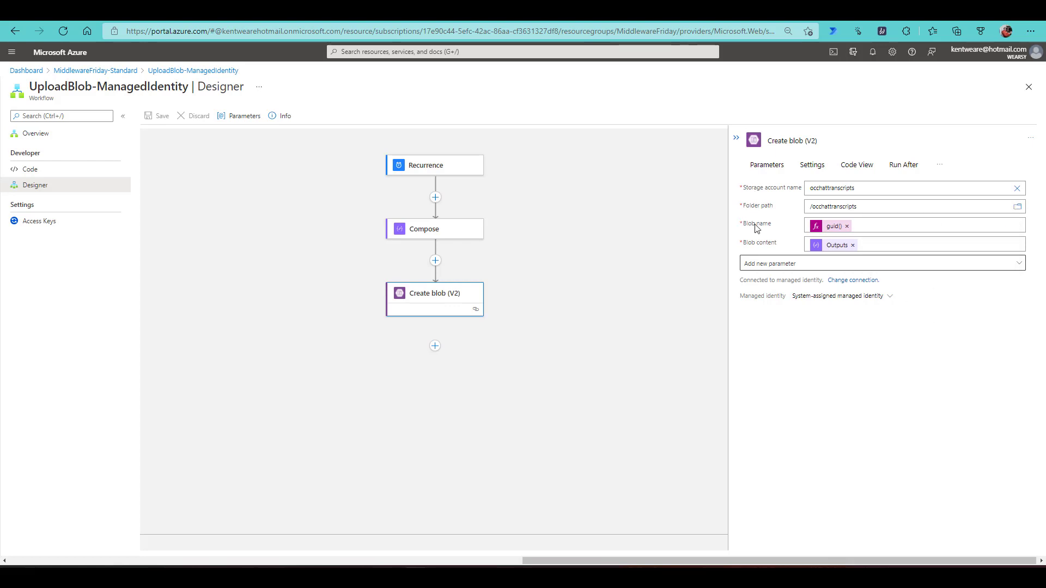
mouse_move(757, 228)
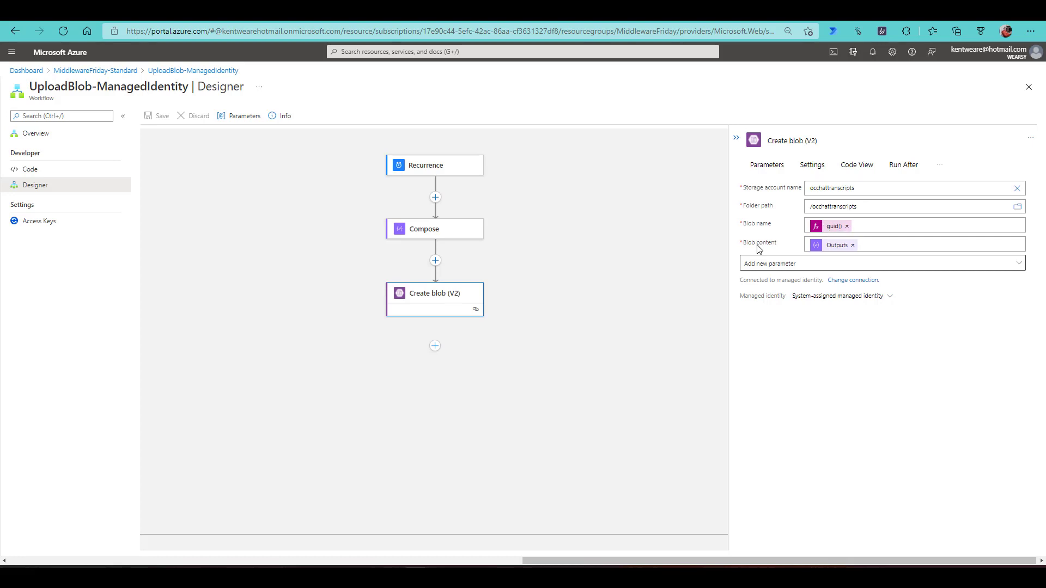
mouse_move(837, 245)
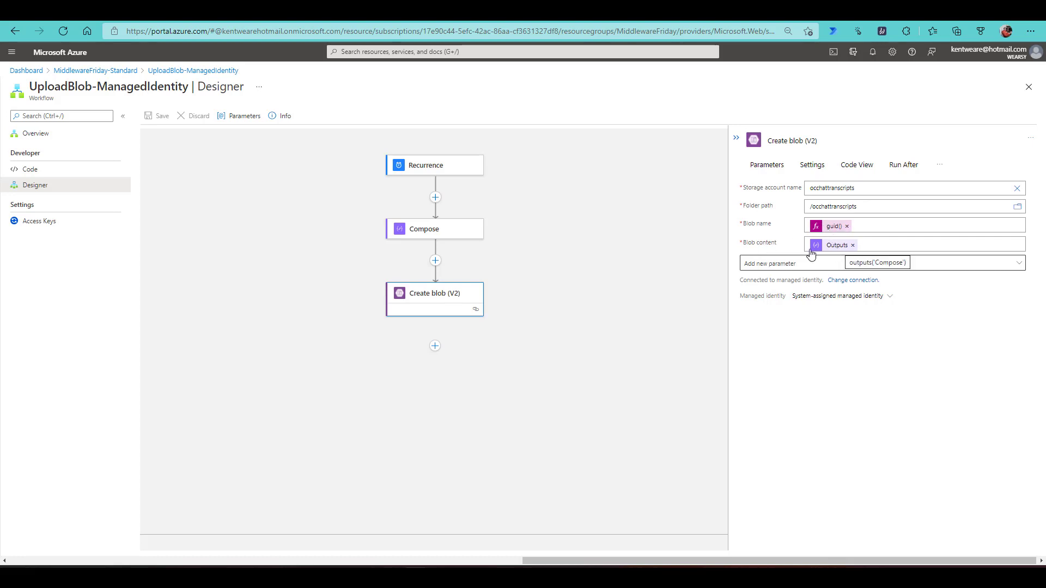
left_click(434, 229)
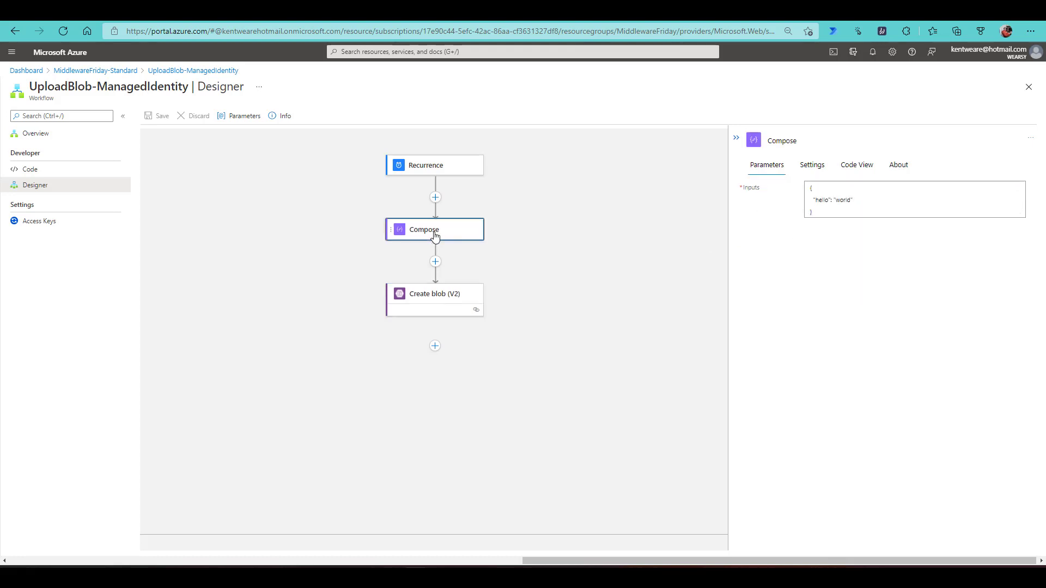
mouse_move(784, 203)
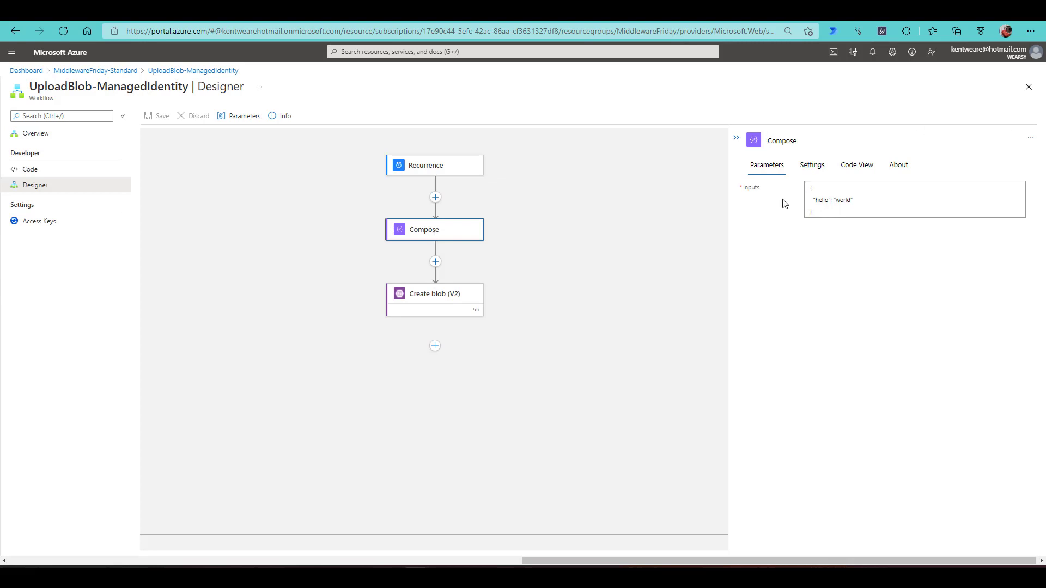
left_click(434, 294)
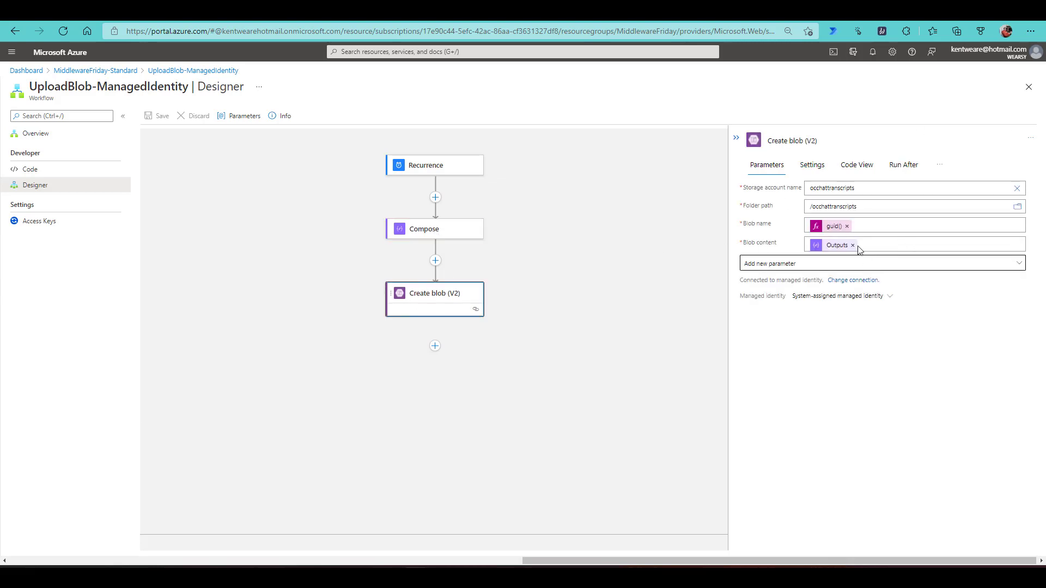
mouse_move(836, 244)
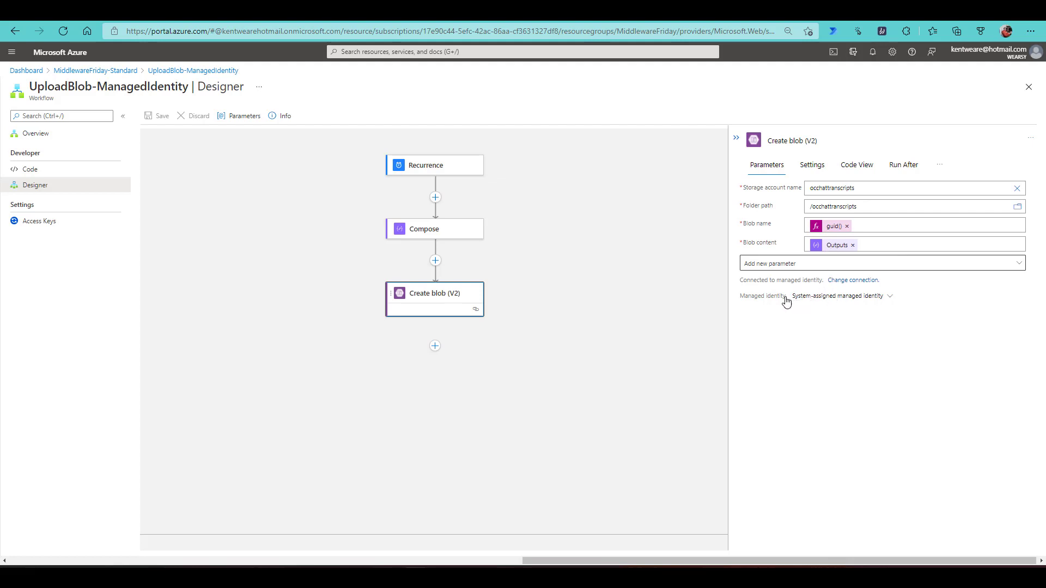
mouse_move(467, 167)
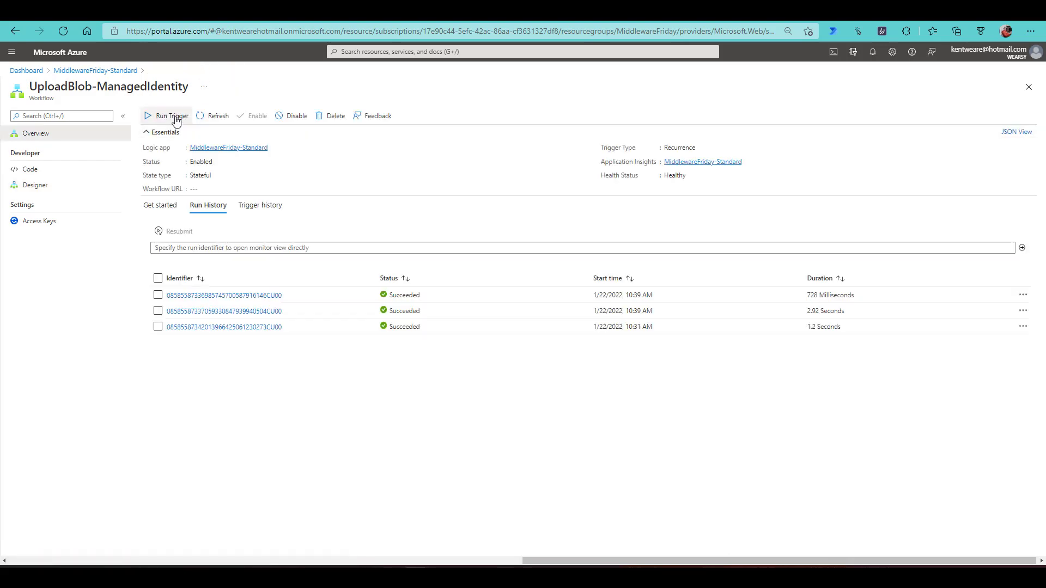
Run the trigger, refresh Run History, and inspect the newest run's Create blob (V2)
left_click(172, 116)
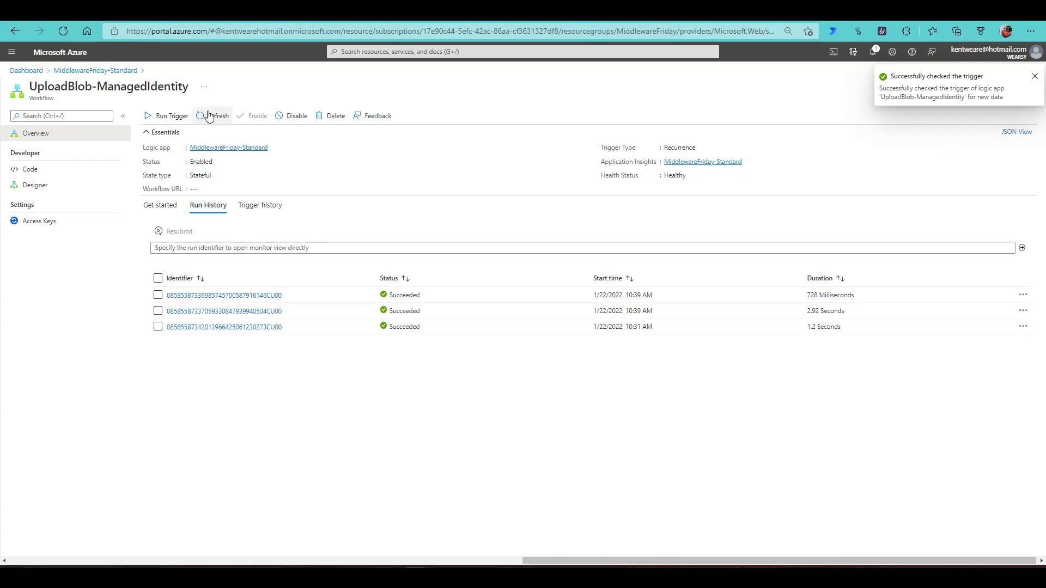
left_click(211, 115)
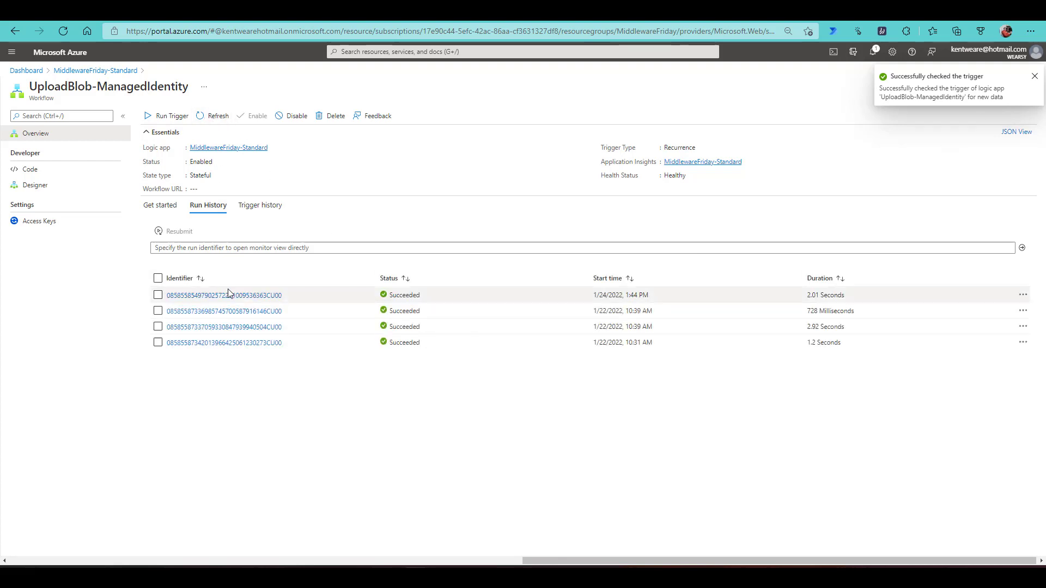
left_click(223, 294)
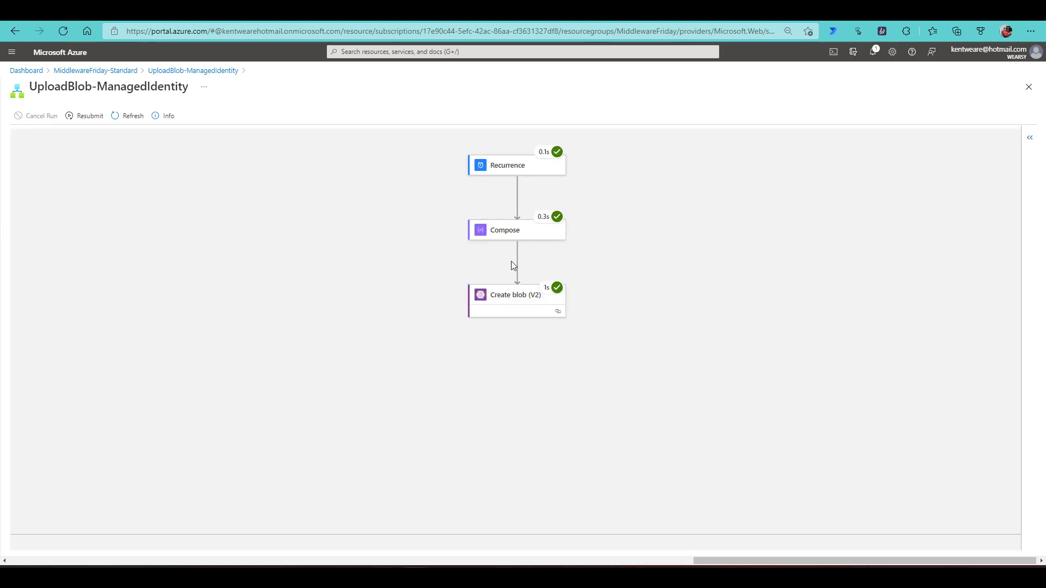
left_click(514, 295)
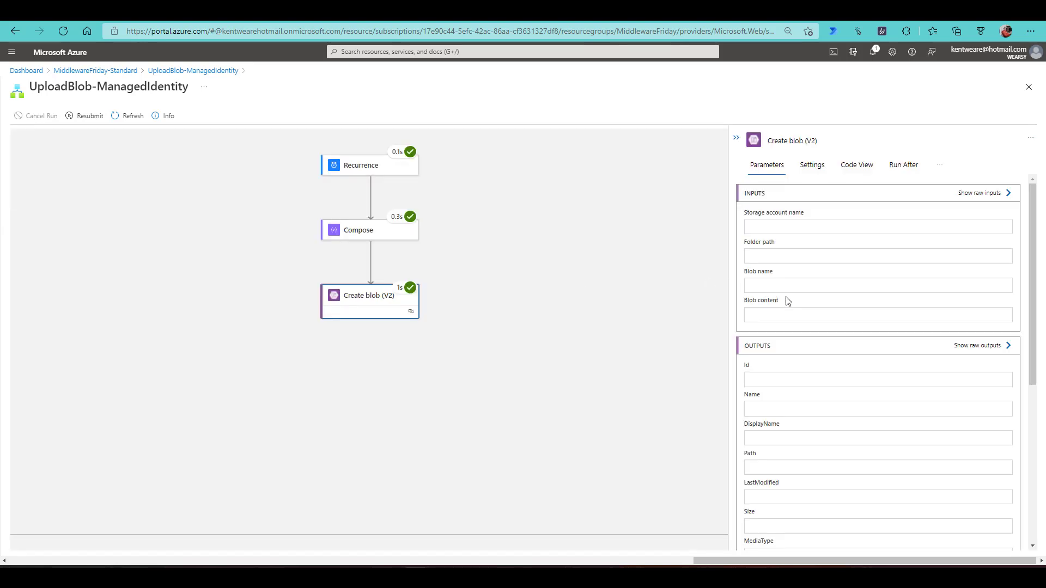